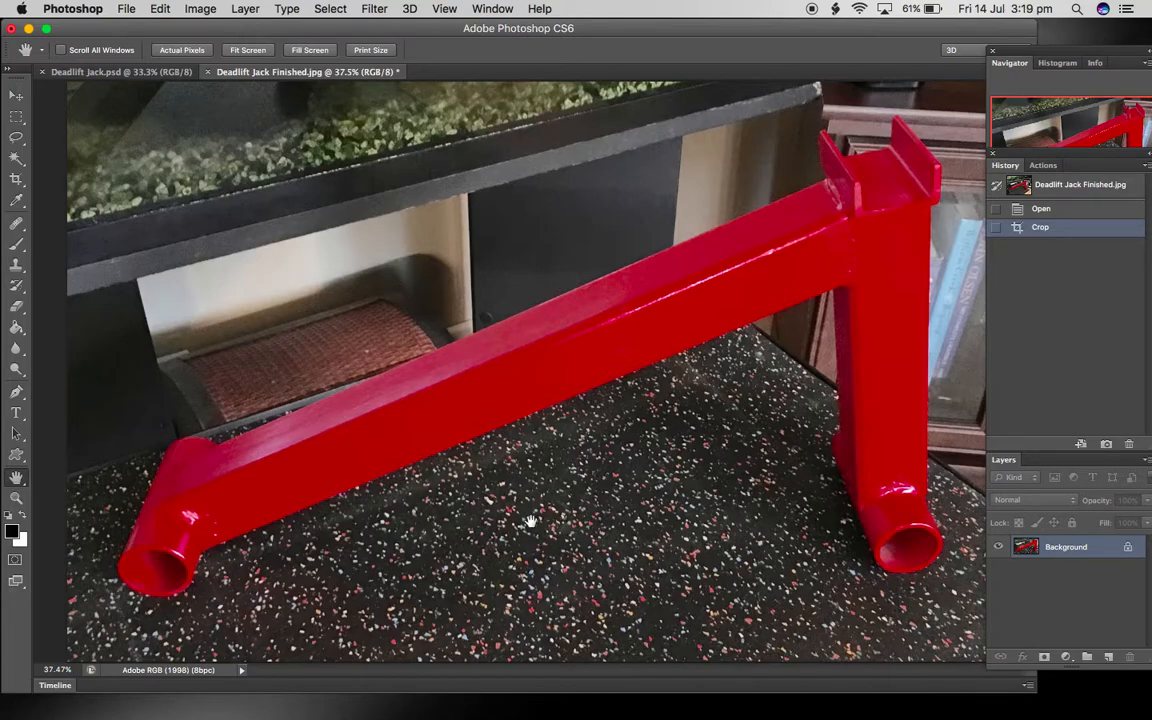
mouse_move(900, 192)
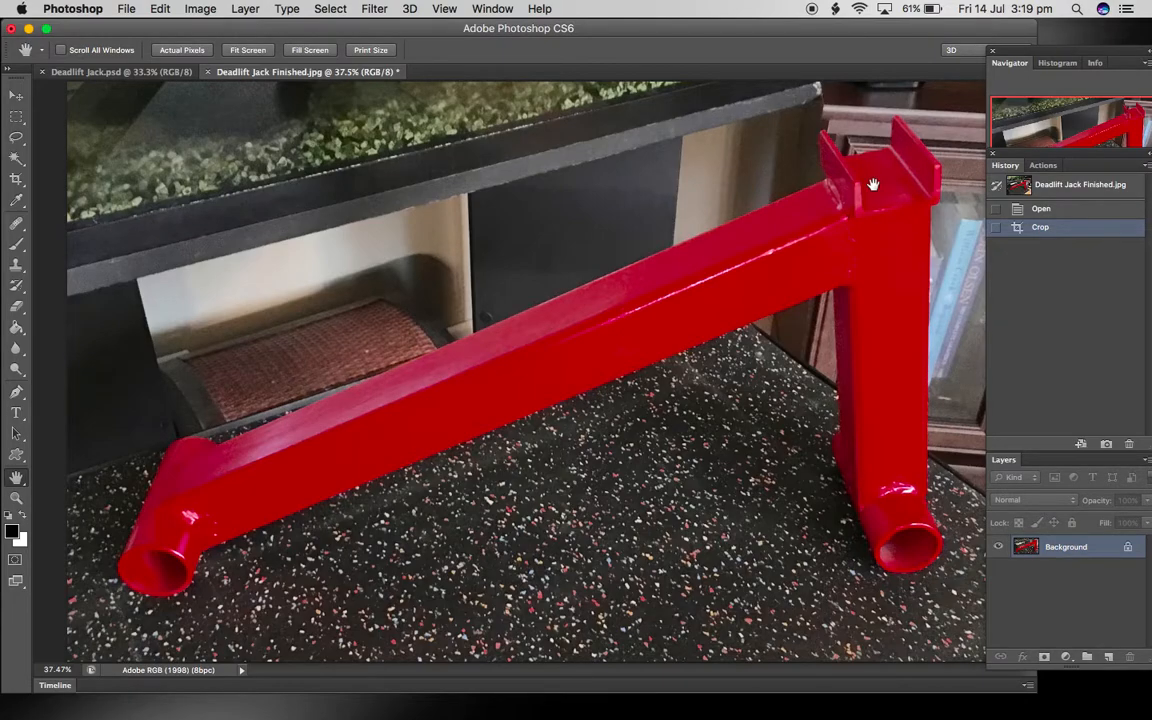
mouse_move(876, 224)
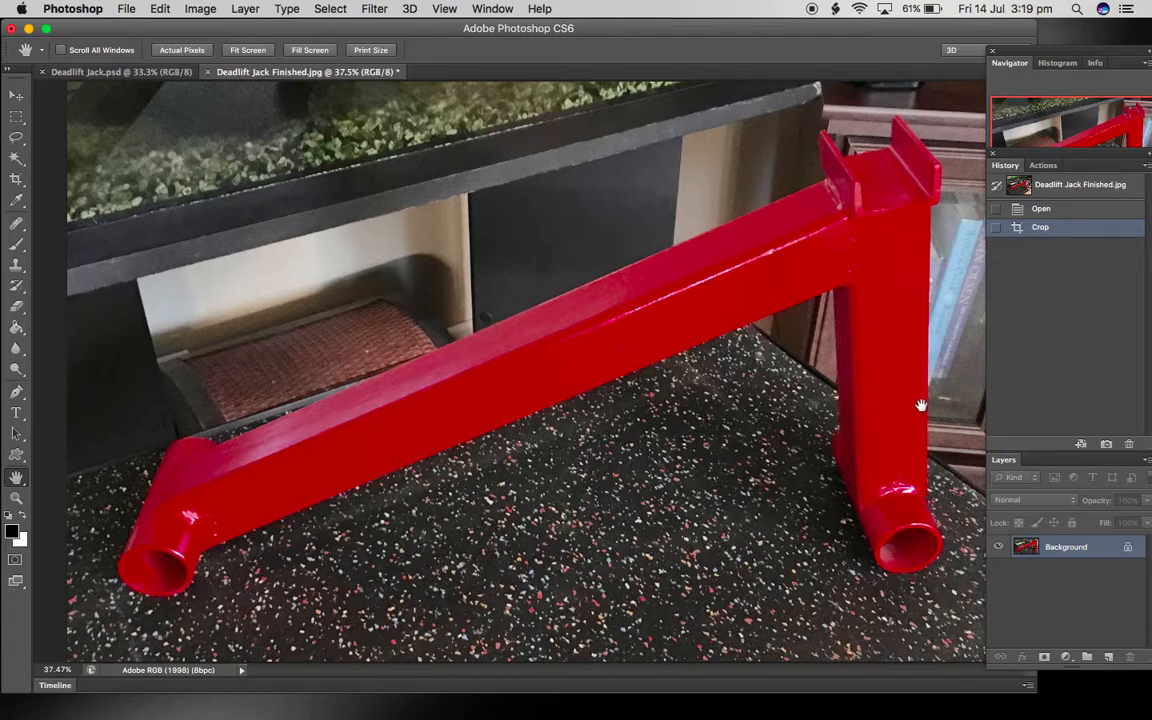
mouse_move(780, 548)
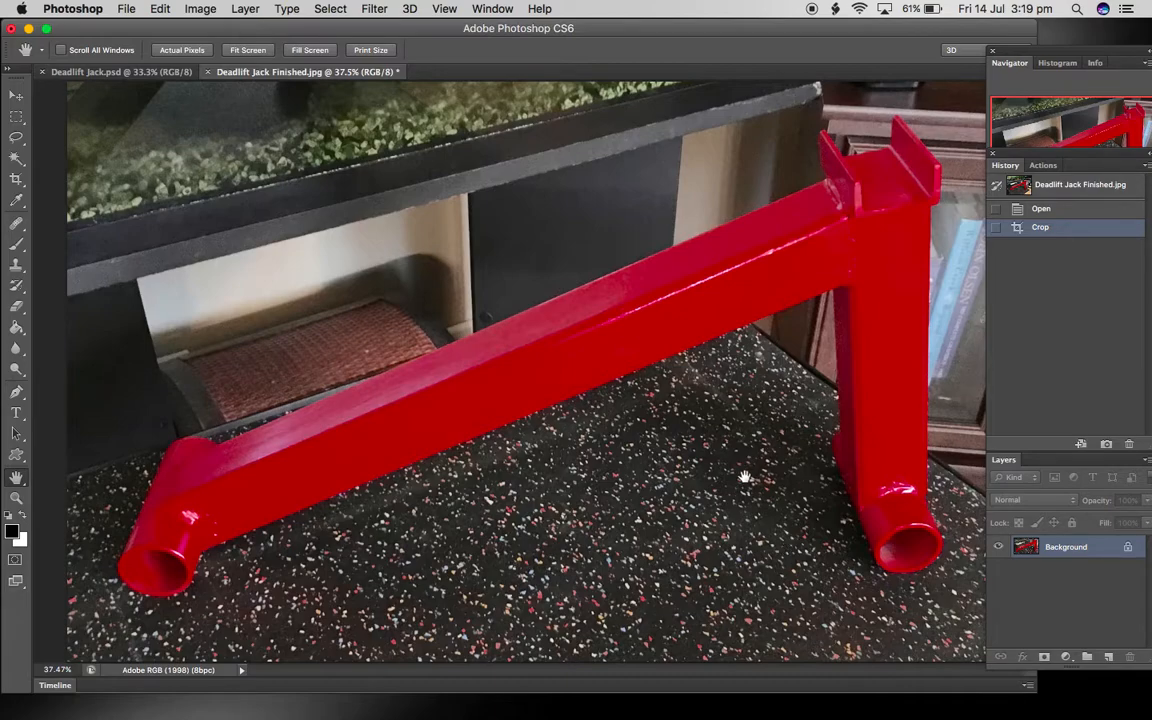
mouse_move(646, 336)
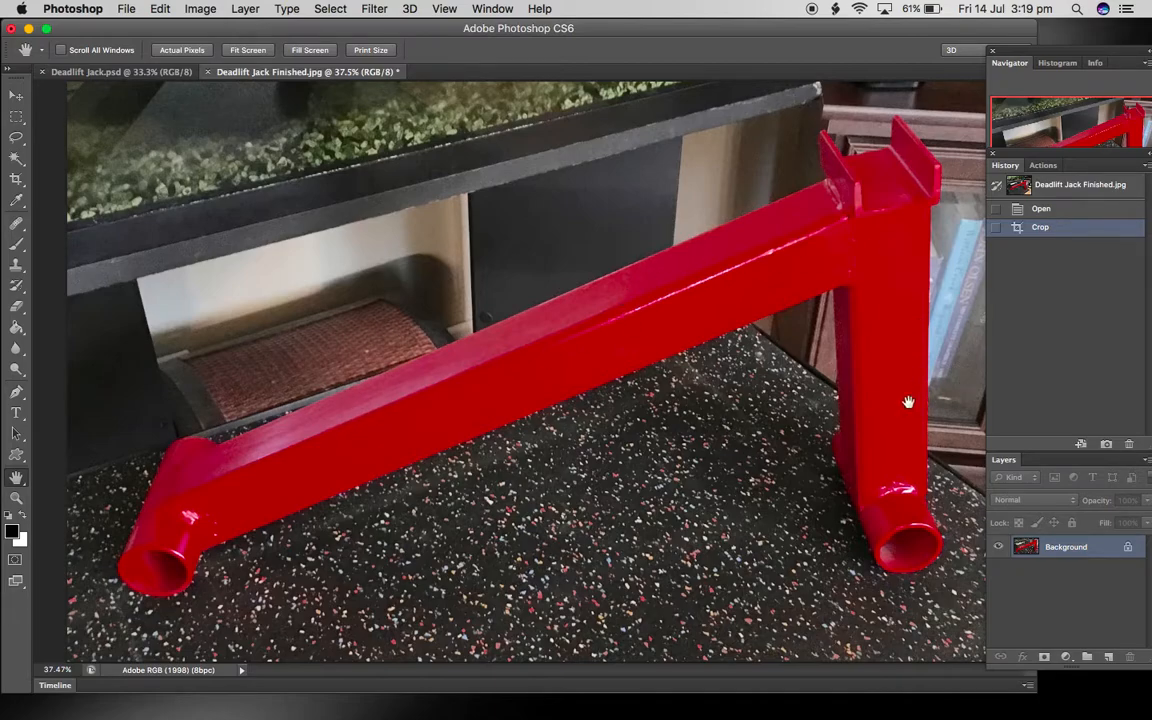
mouse_move(832, 234)
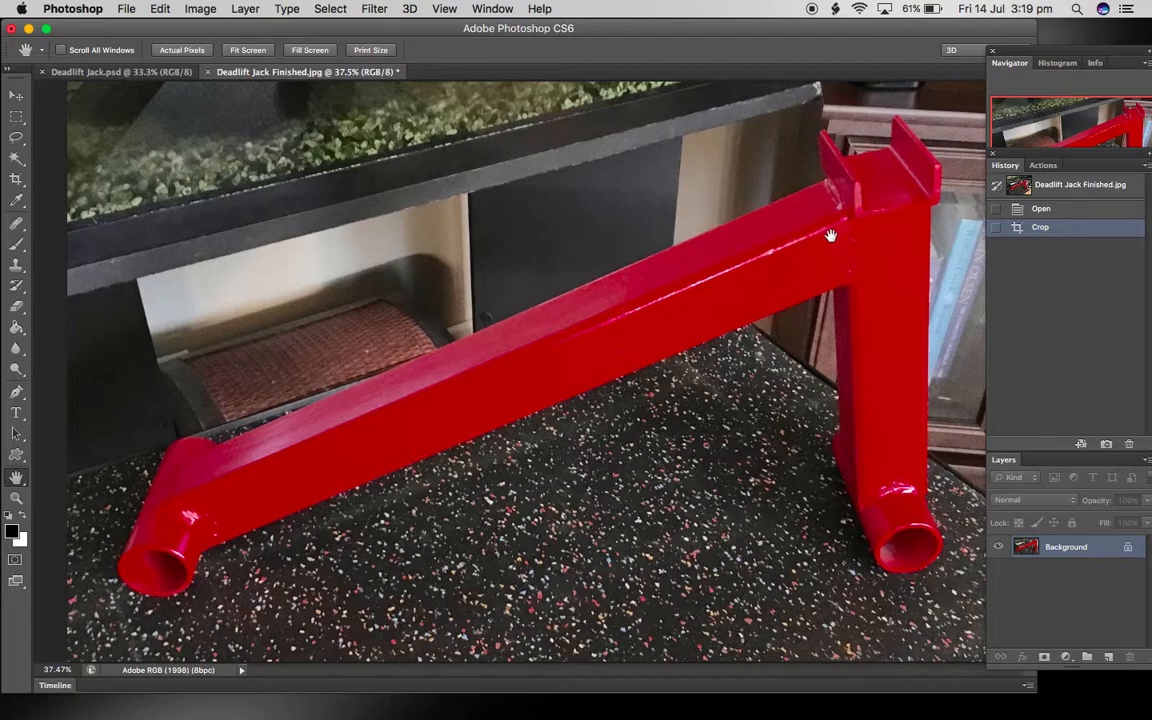
mouse_move(128, 78)
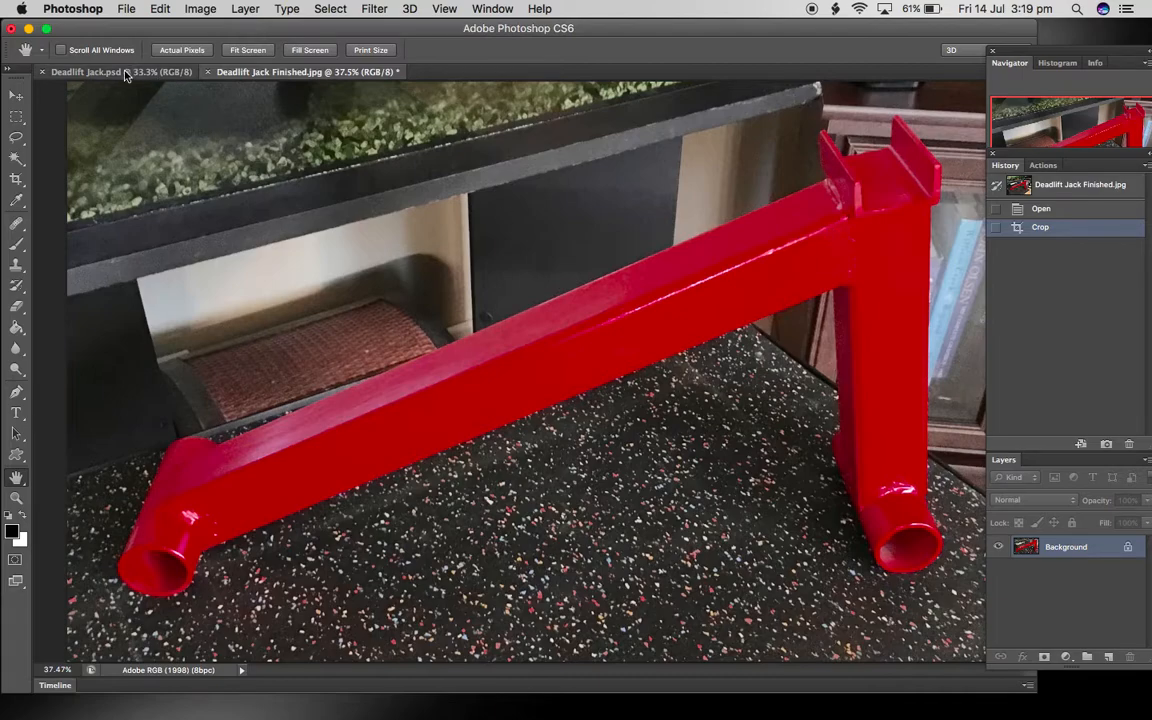
Switch to the Deadlift Jack.psd drawing showing the tube, pipe and channel cut list
click(100, 76)
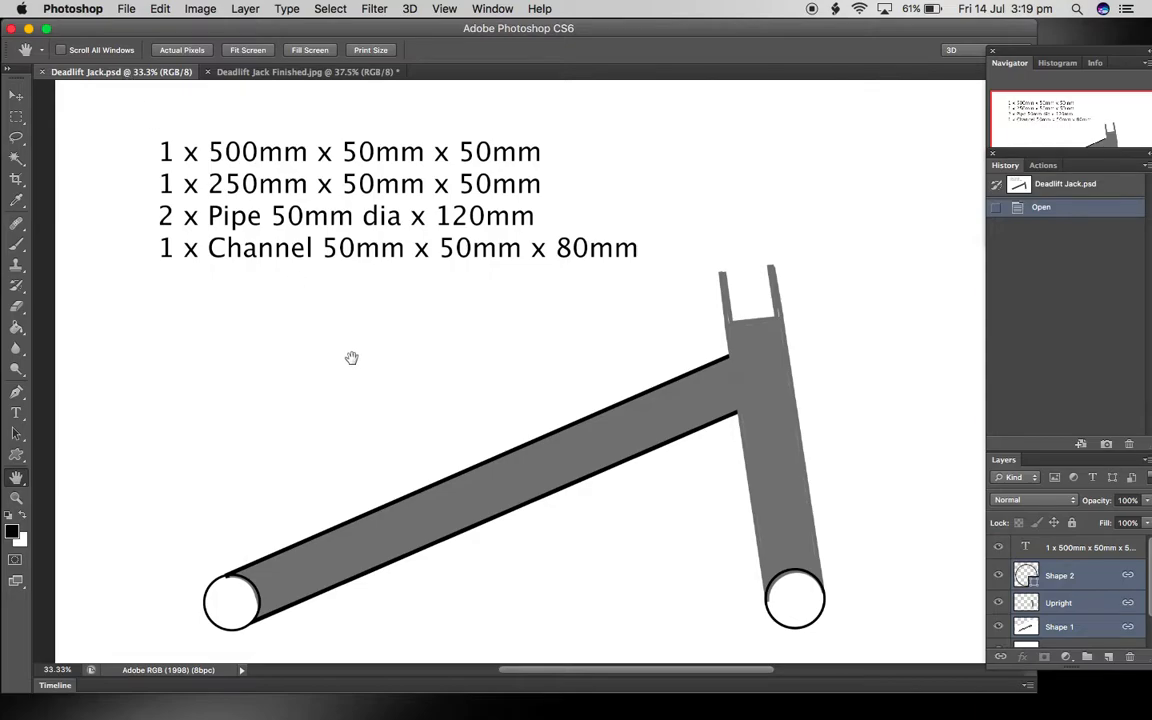
mouse_move(350, 360)
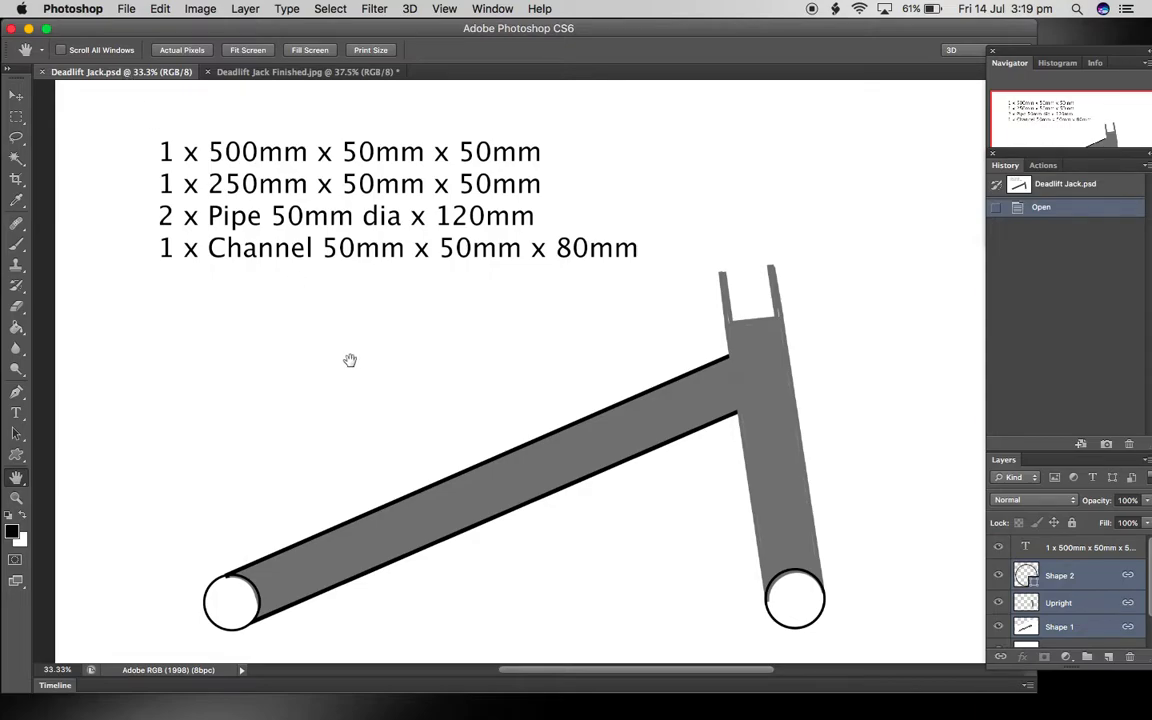
mouse_move(332, 320)
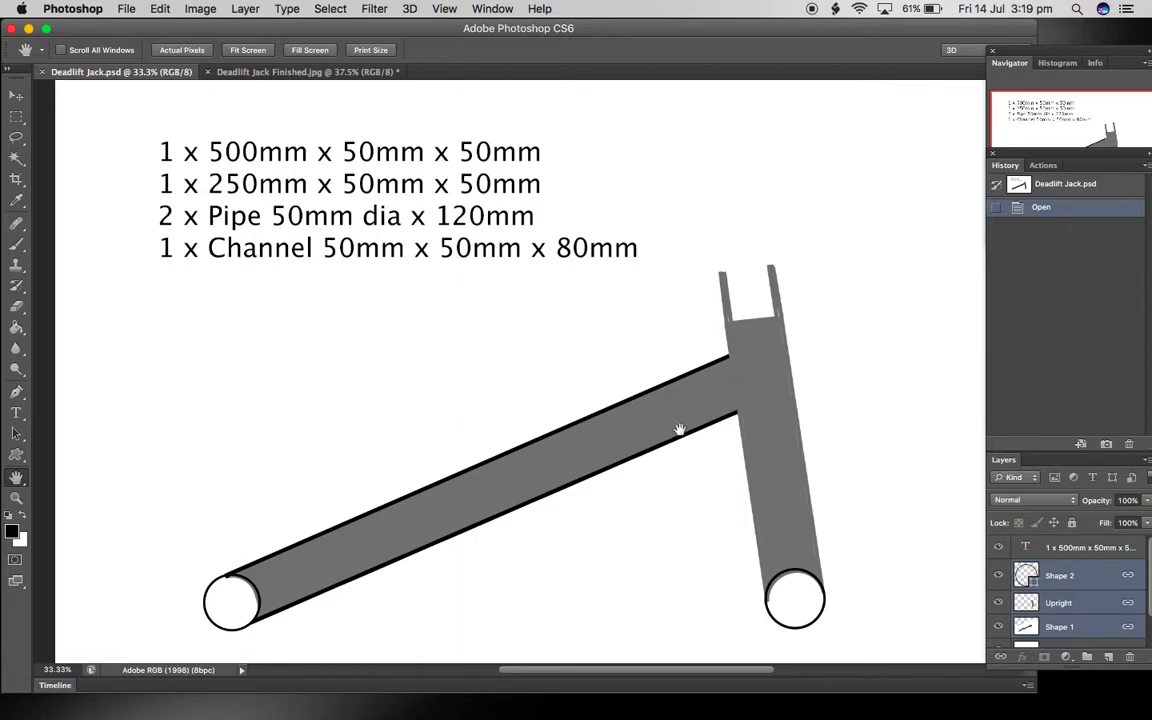
mouse_move(760, 348)
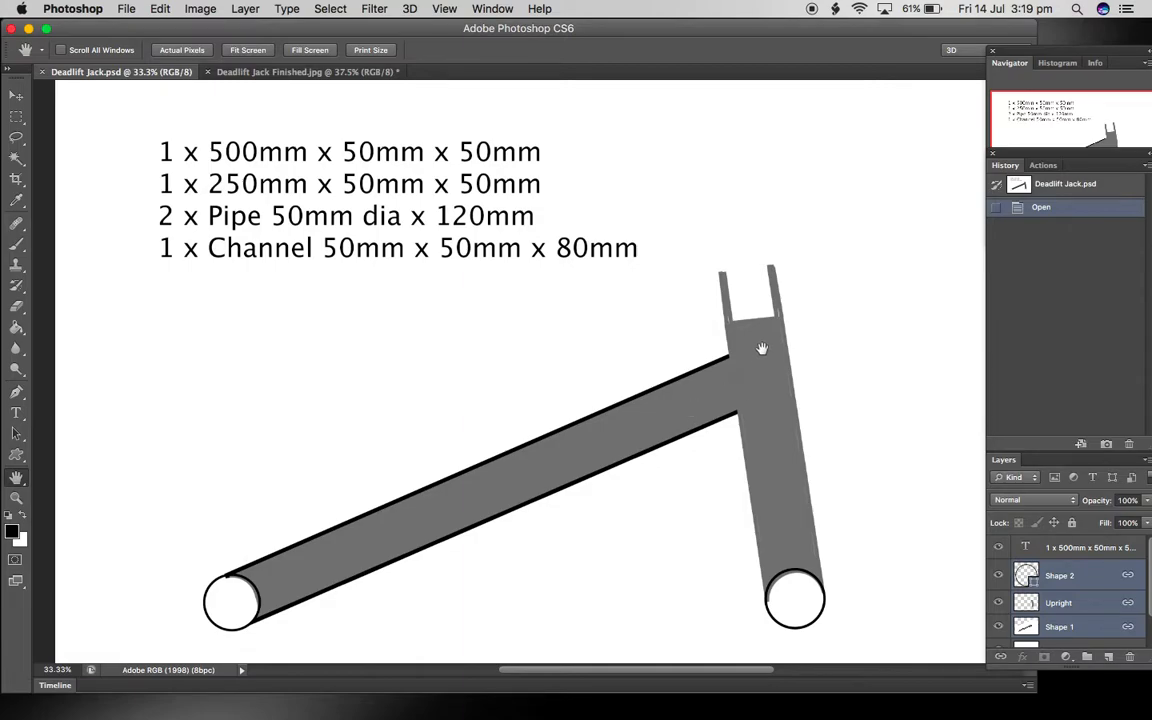
mouse_move(762, 344)
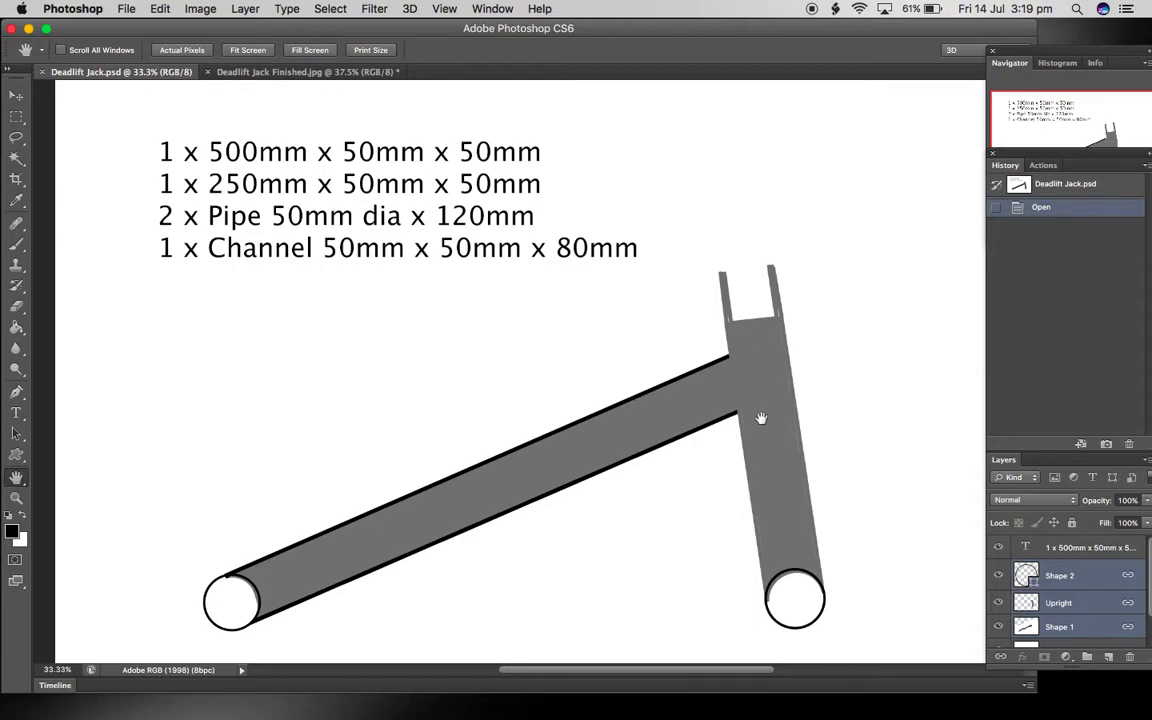
mouse_move(668, 418)
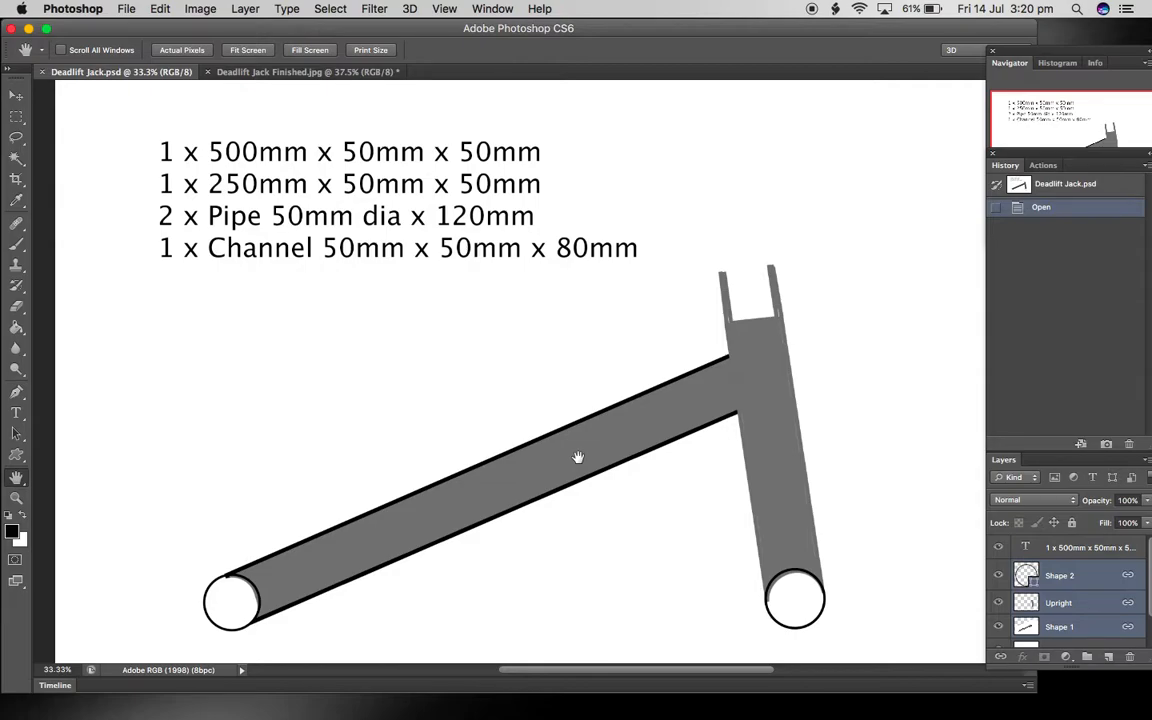
mouse_move(368, 160)
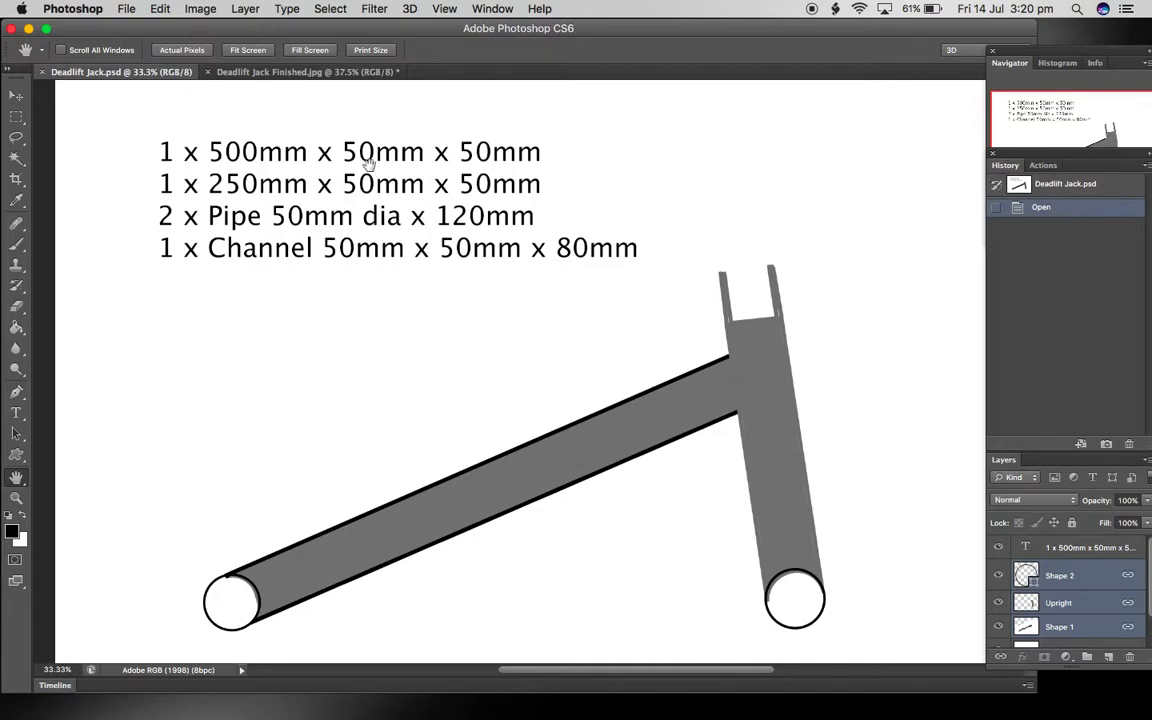
mouse_move(490, 192)
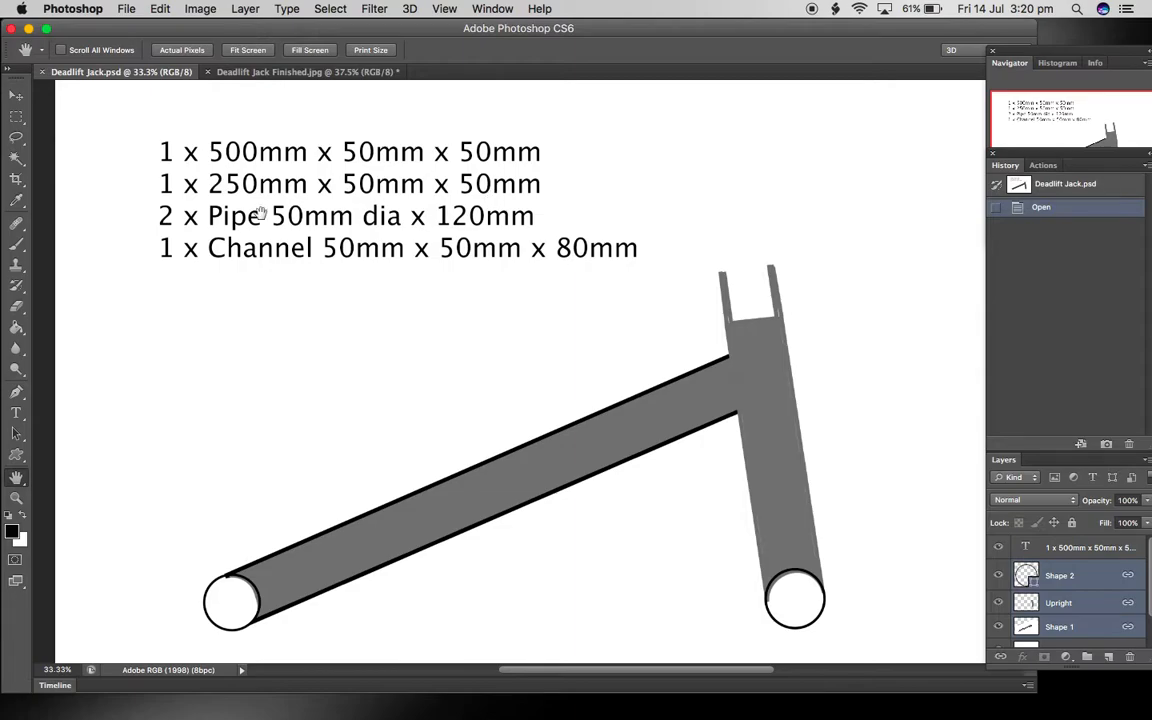
mouse_move(344, 224)
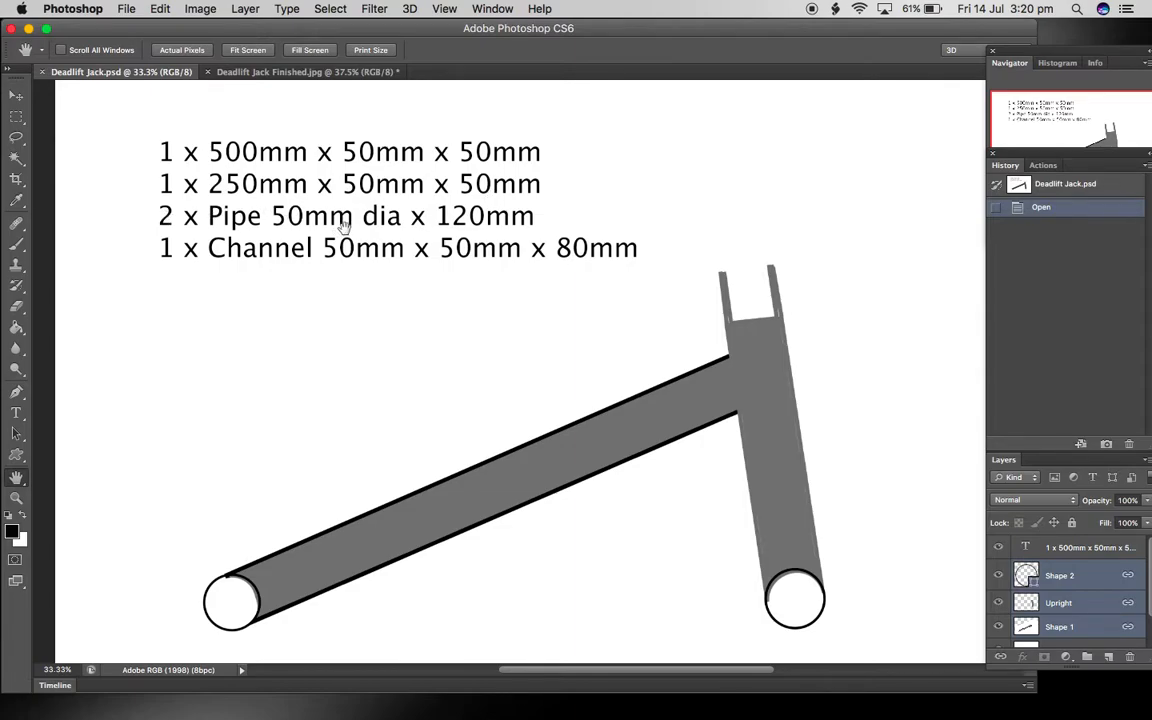
mouse_move(284, 220)
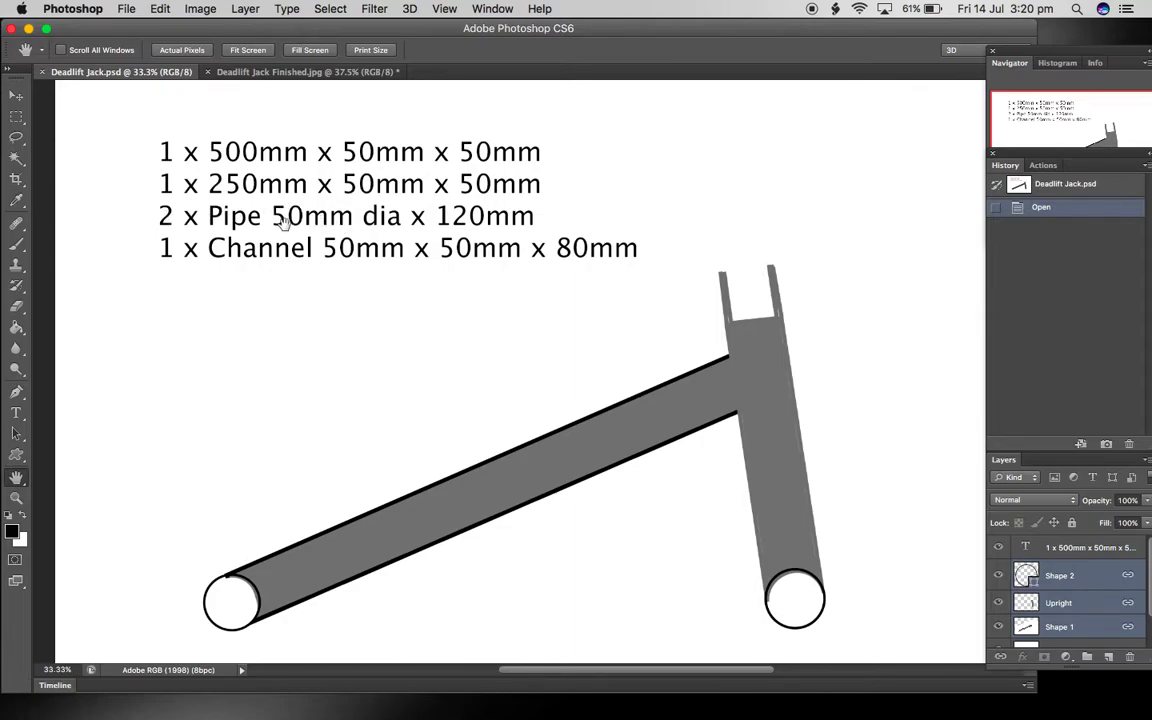
mouse_move(388, 224)
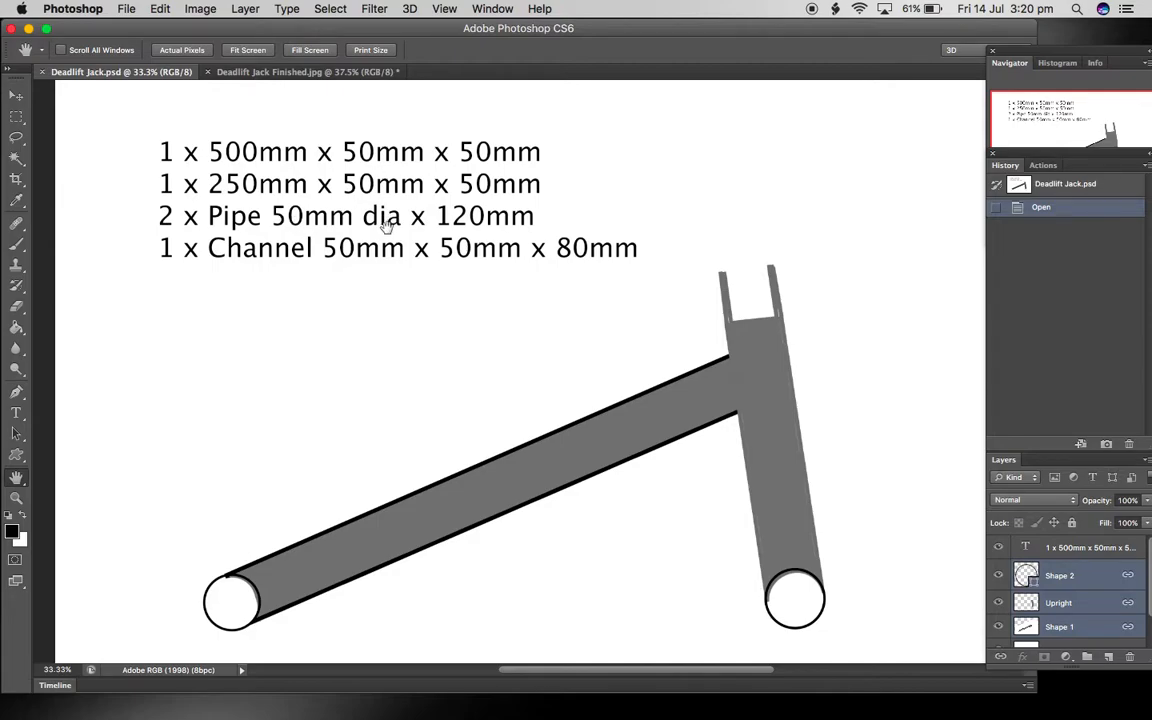
mouse_move(464, 224)
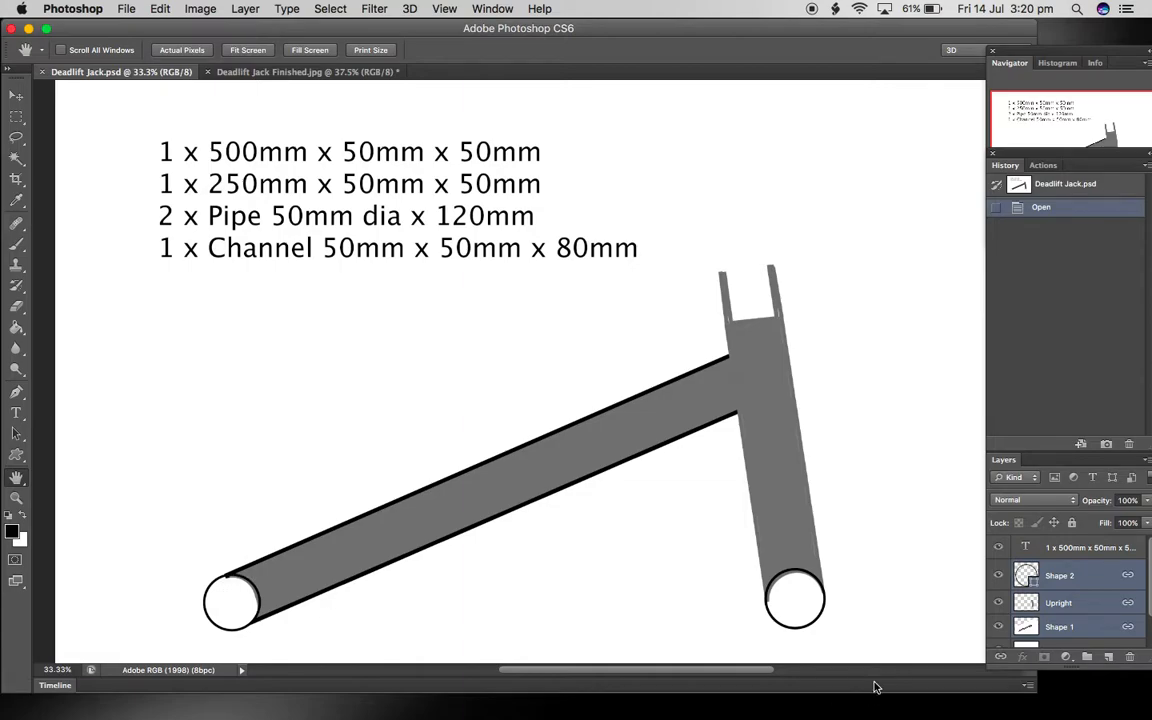
mouse_move(788, 622)
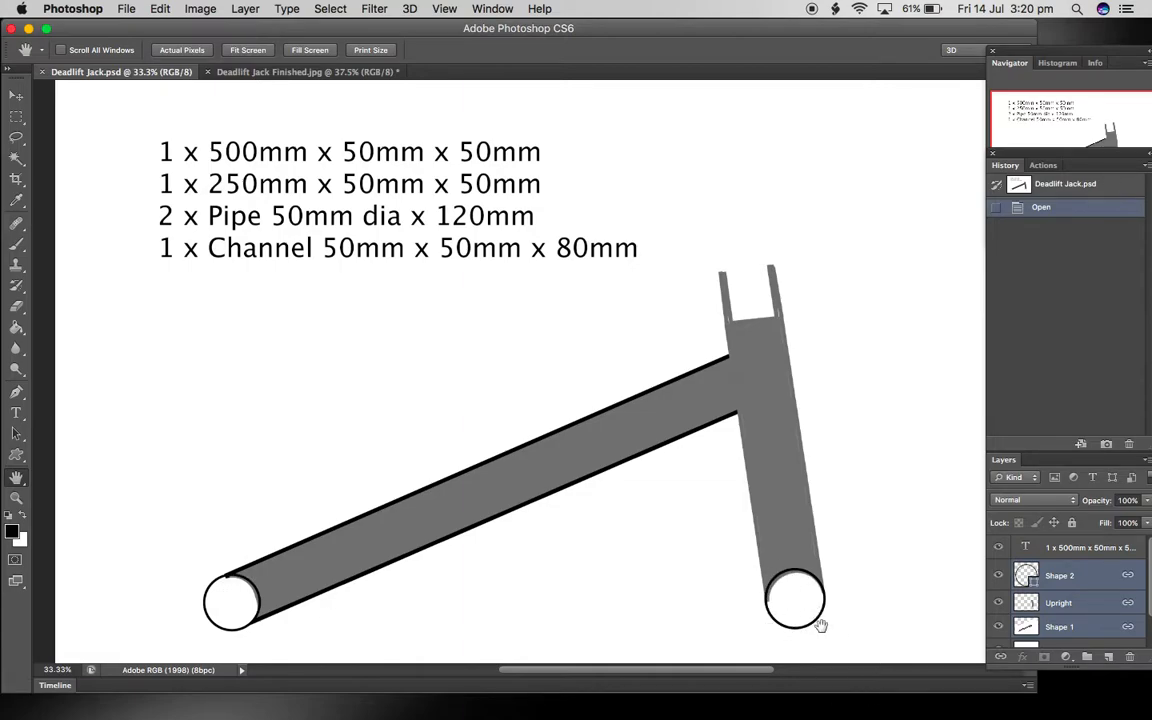
mouse_move(776, 632)
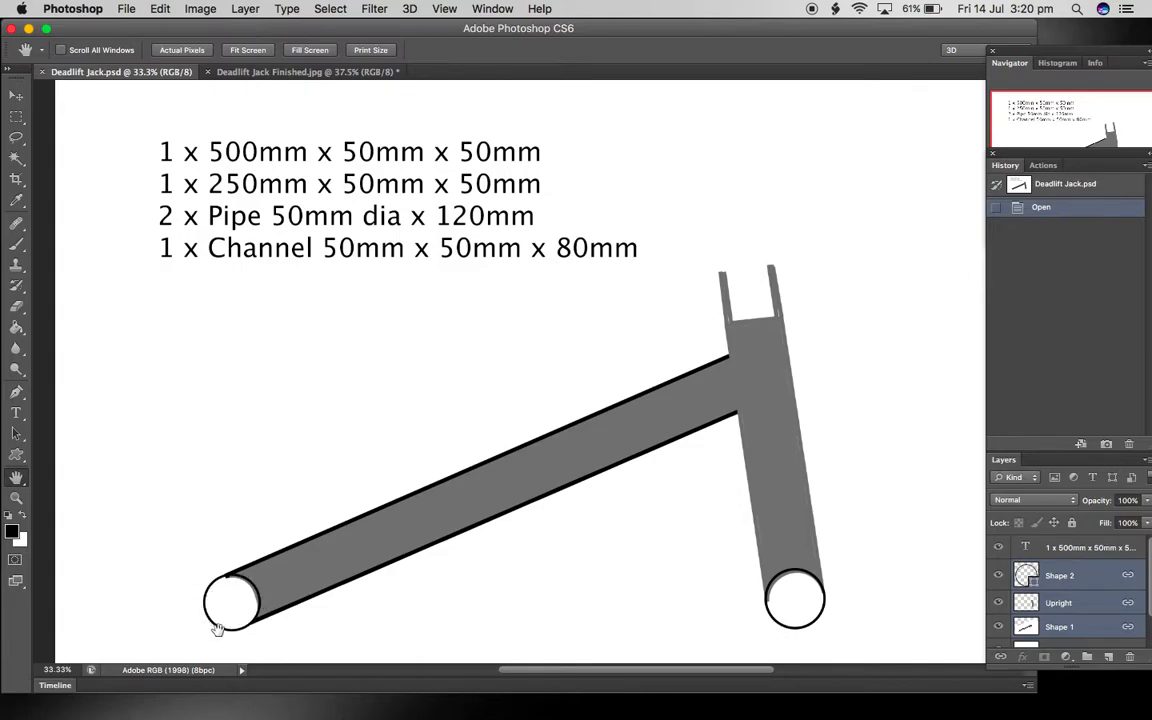
mouse_move(242, 592)
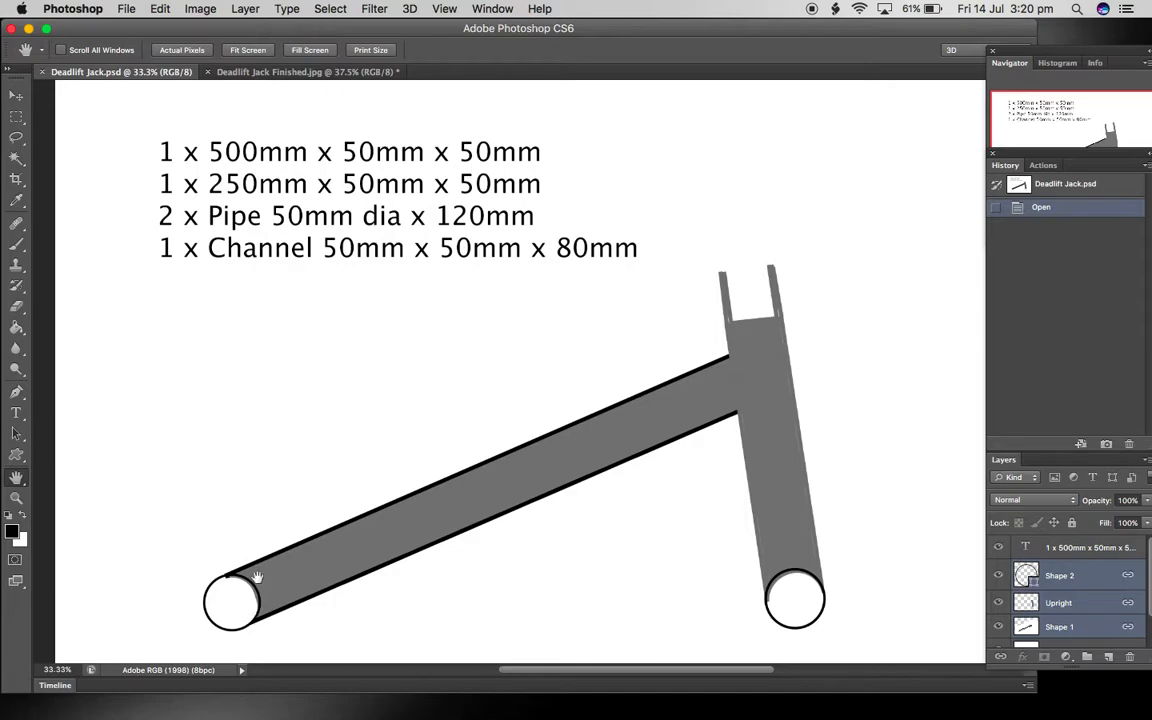
mouse_move(228, 270)
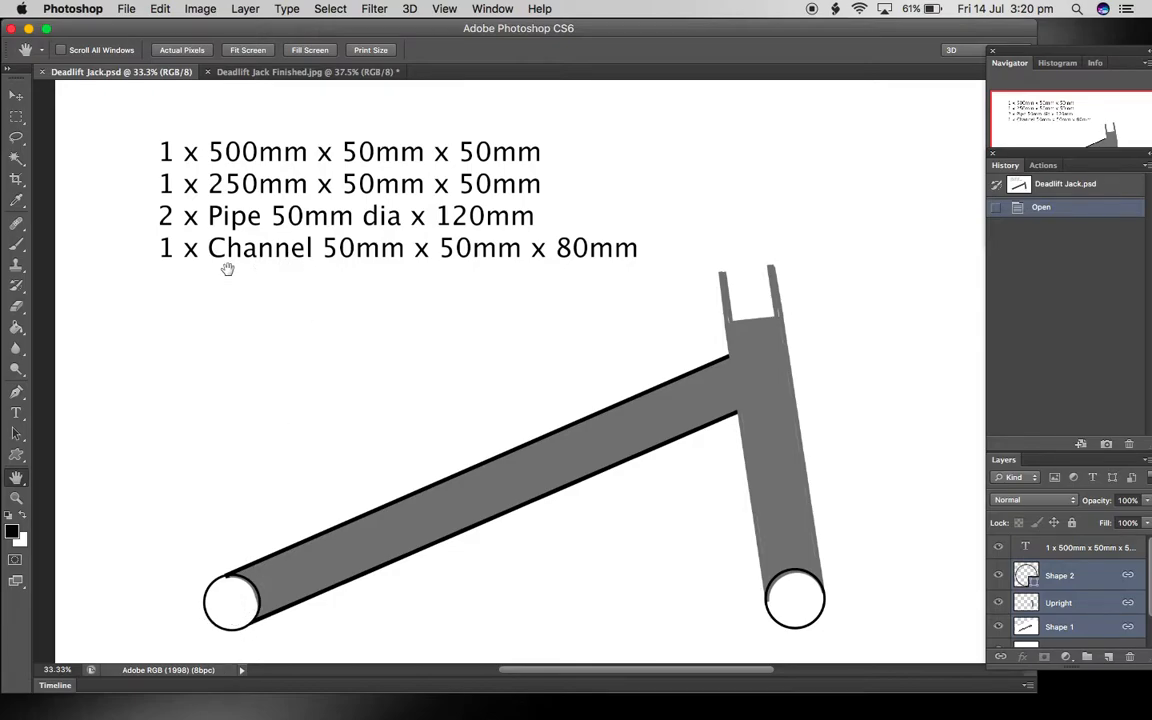
mouse_move(792, 320)
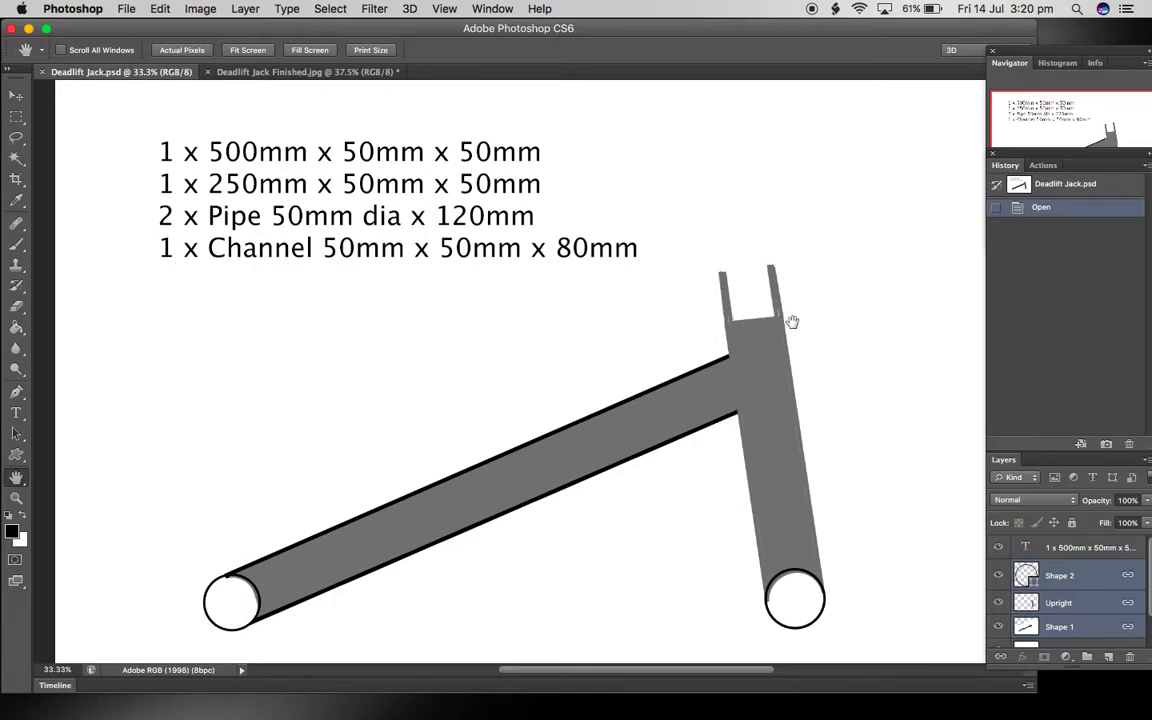
mouse_move(778, 318)
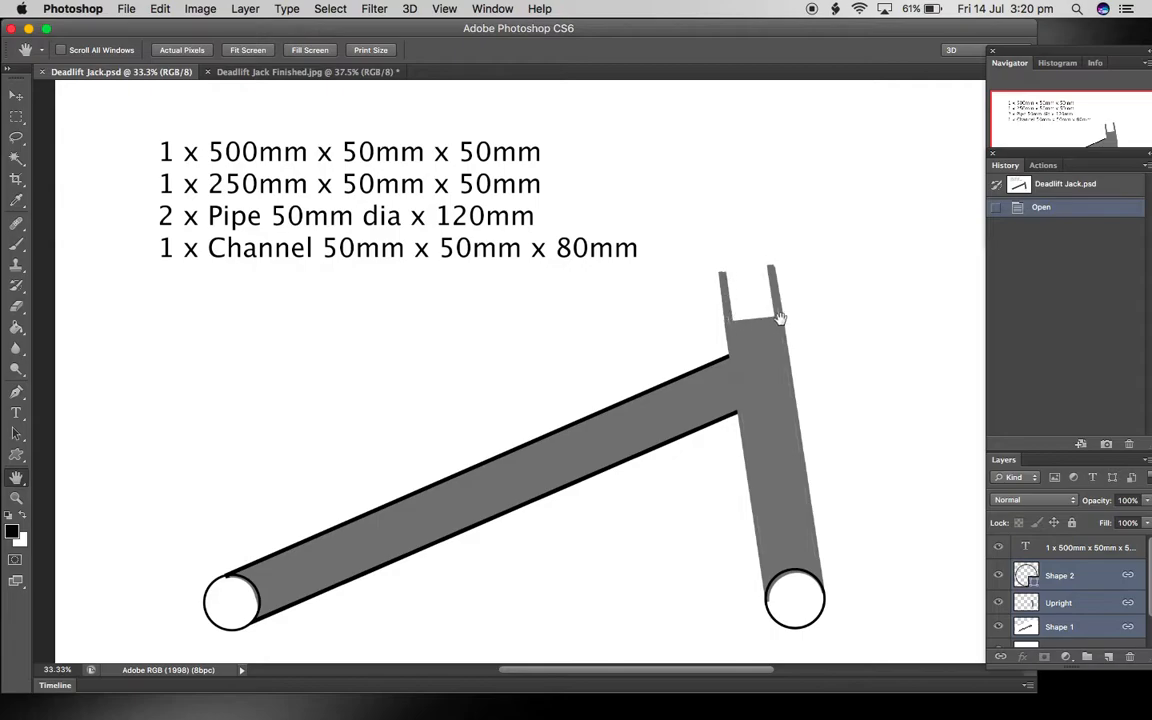
mouse_move(380, 184)
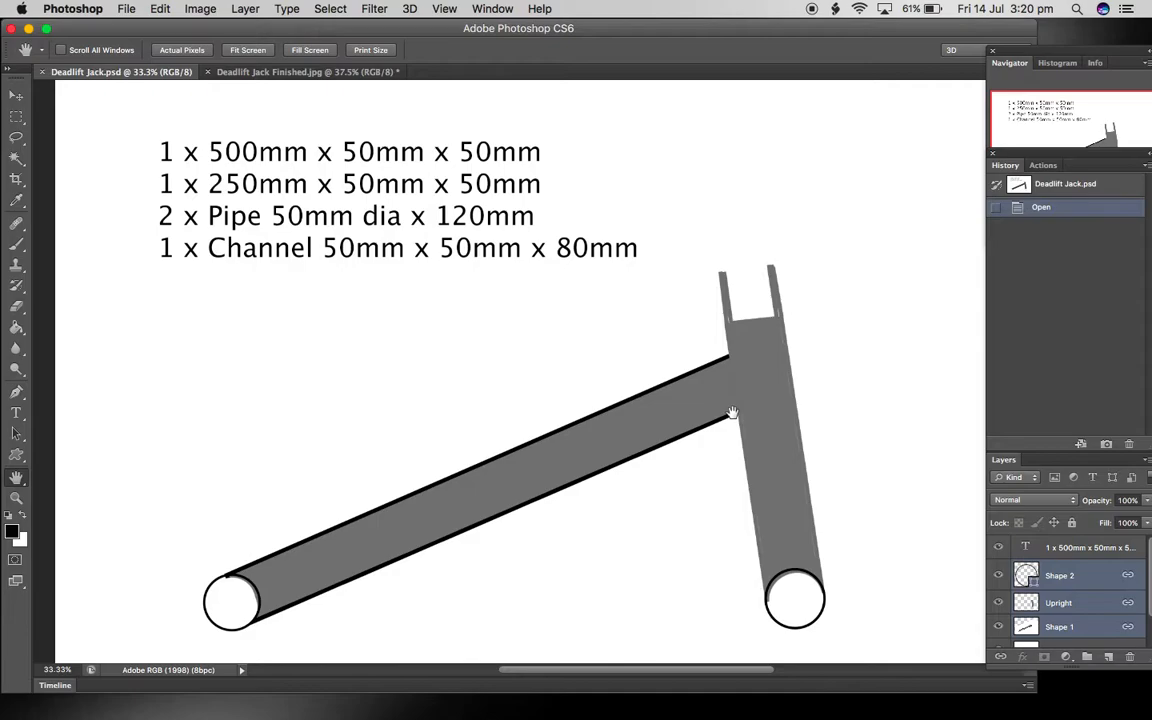
mouse_move(740, 408)
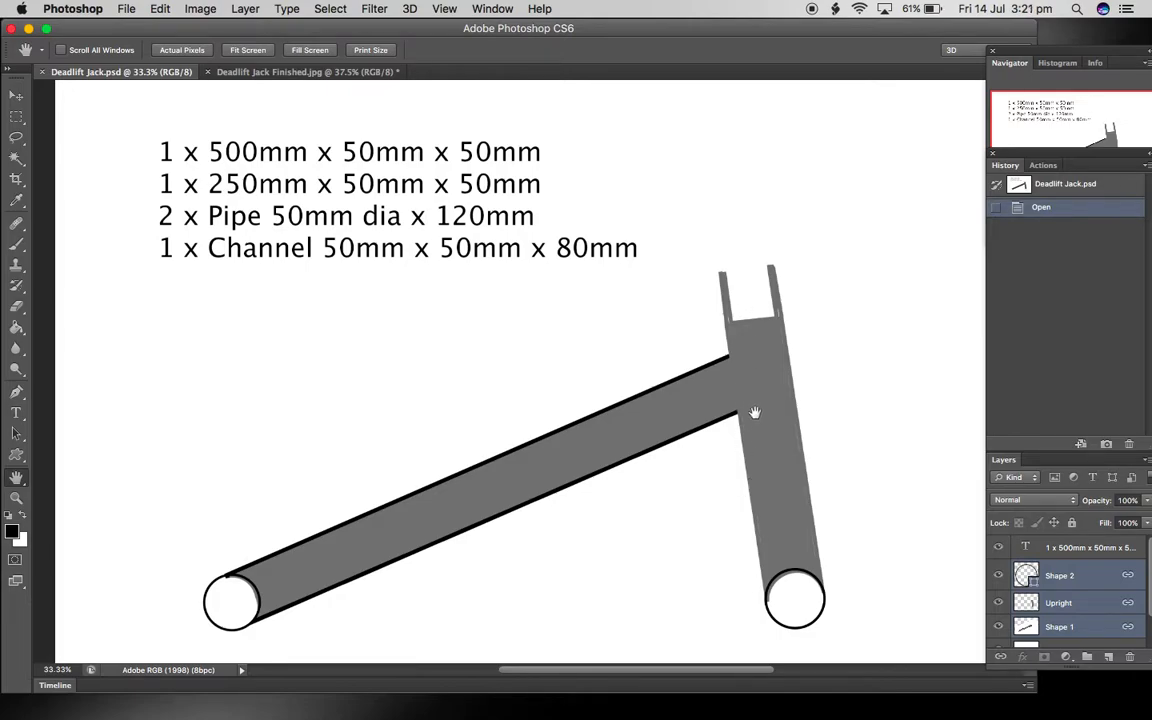
mouse_move(758, 362)
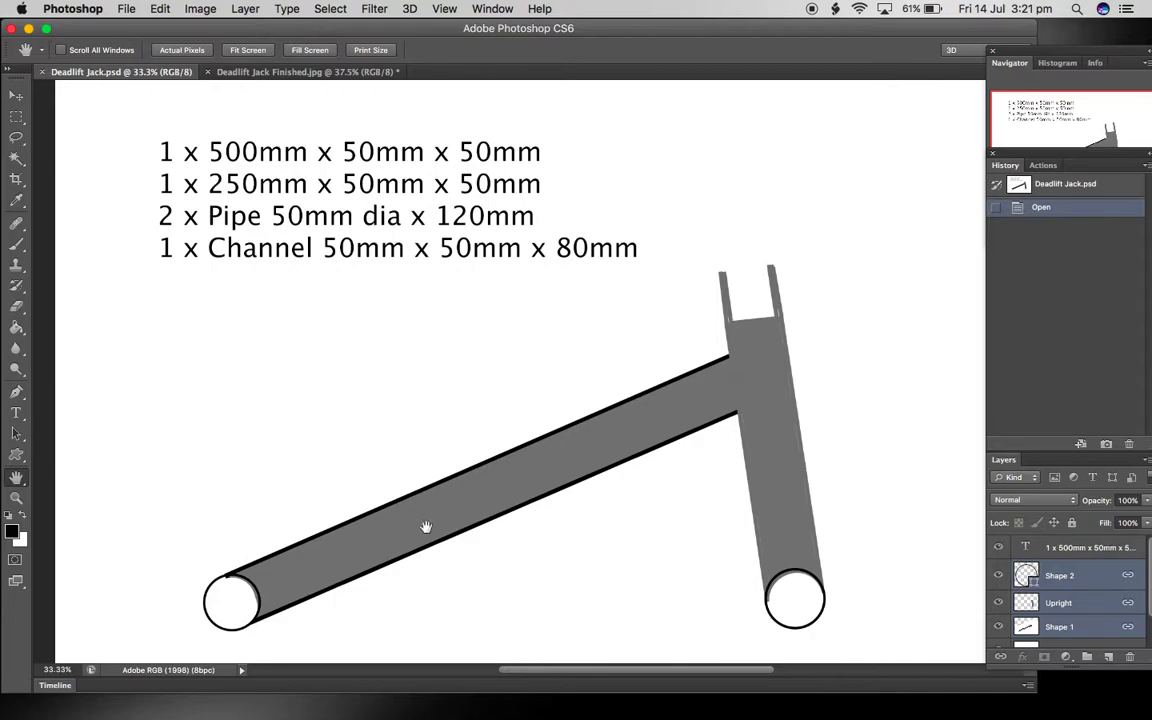
mouse_move(780, 414)
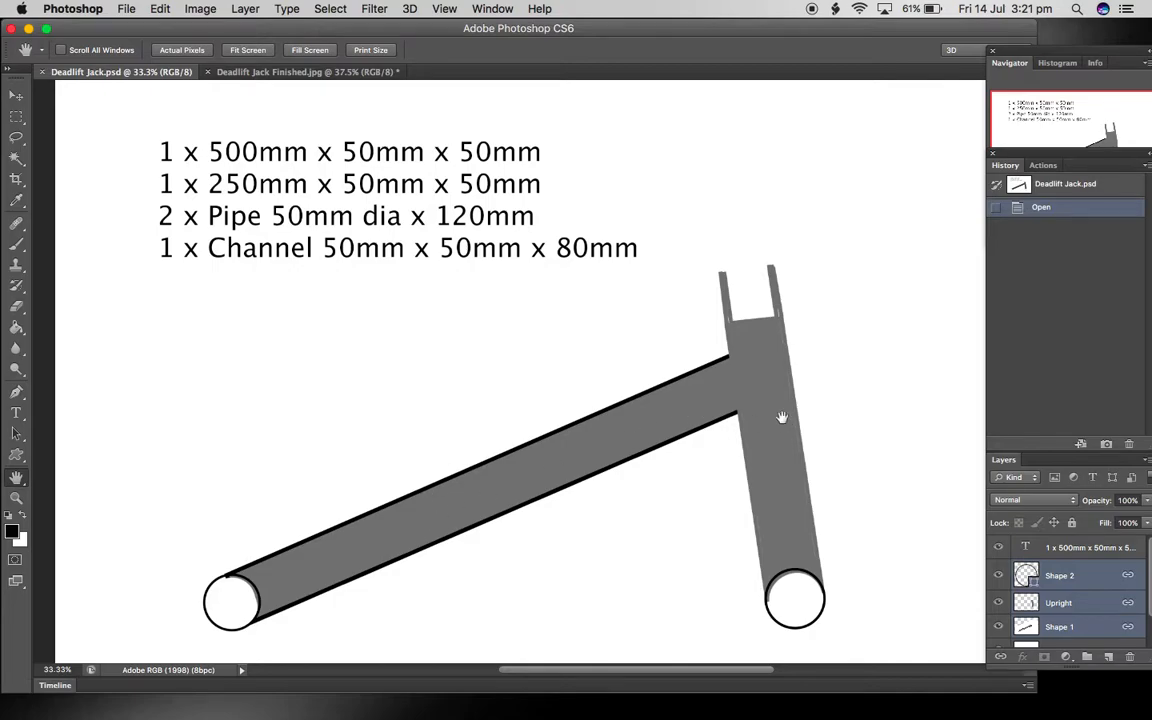
mouse_move(808, 318)
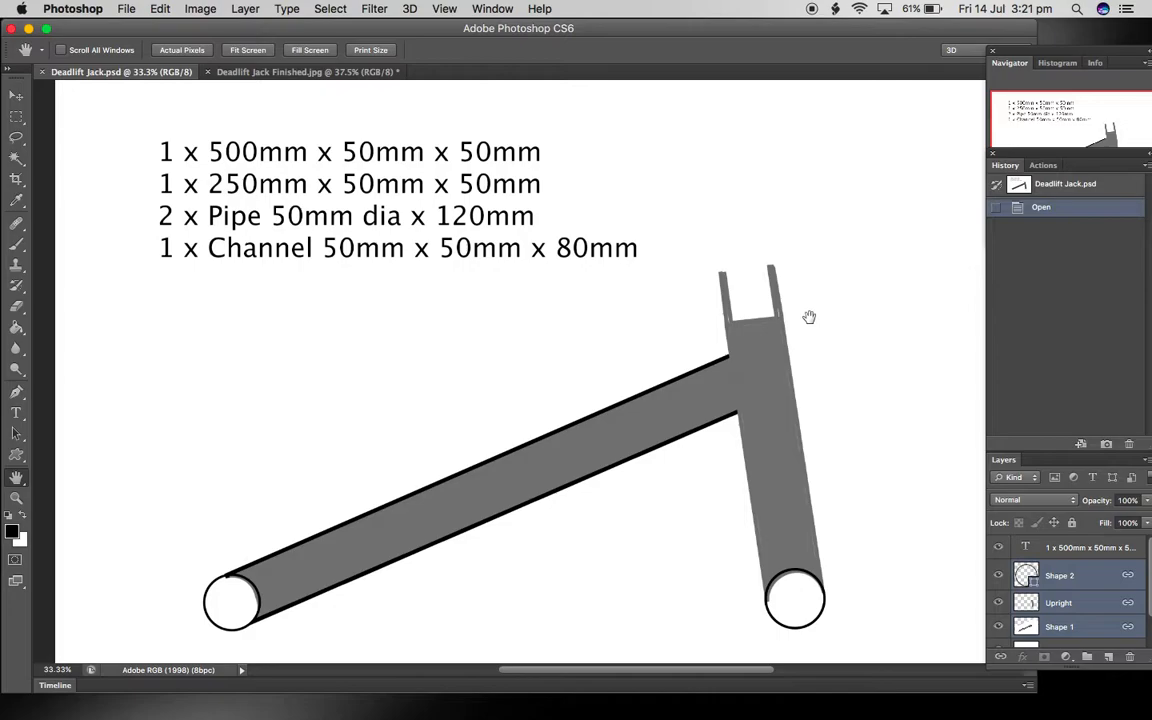
mouse_move(228, 606)
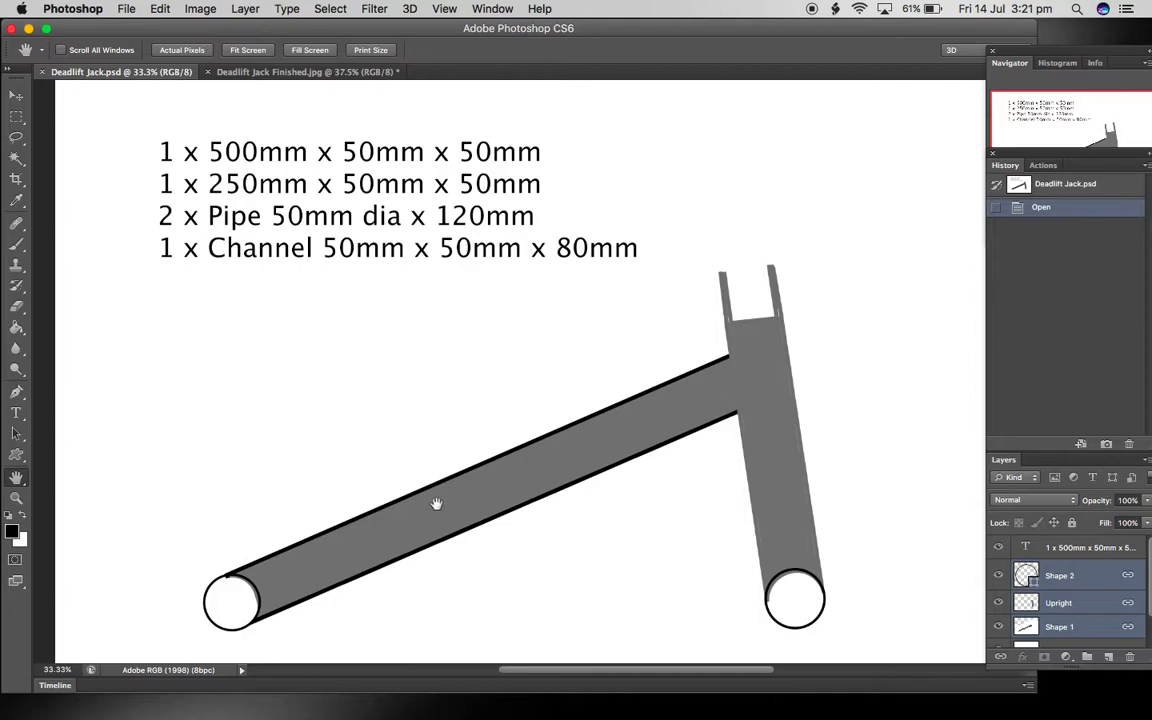
mouse_move(868, 628)
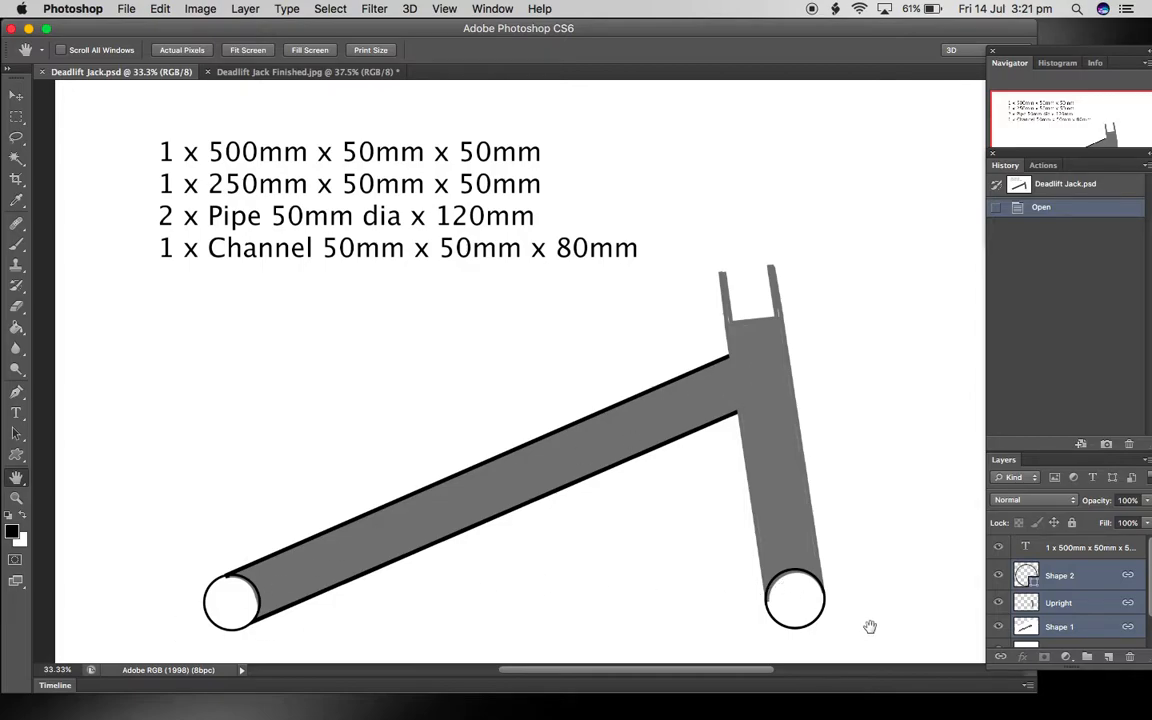
mouse_move(790, 348)
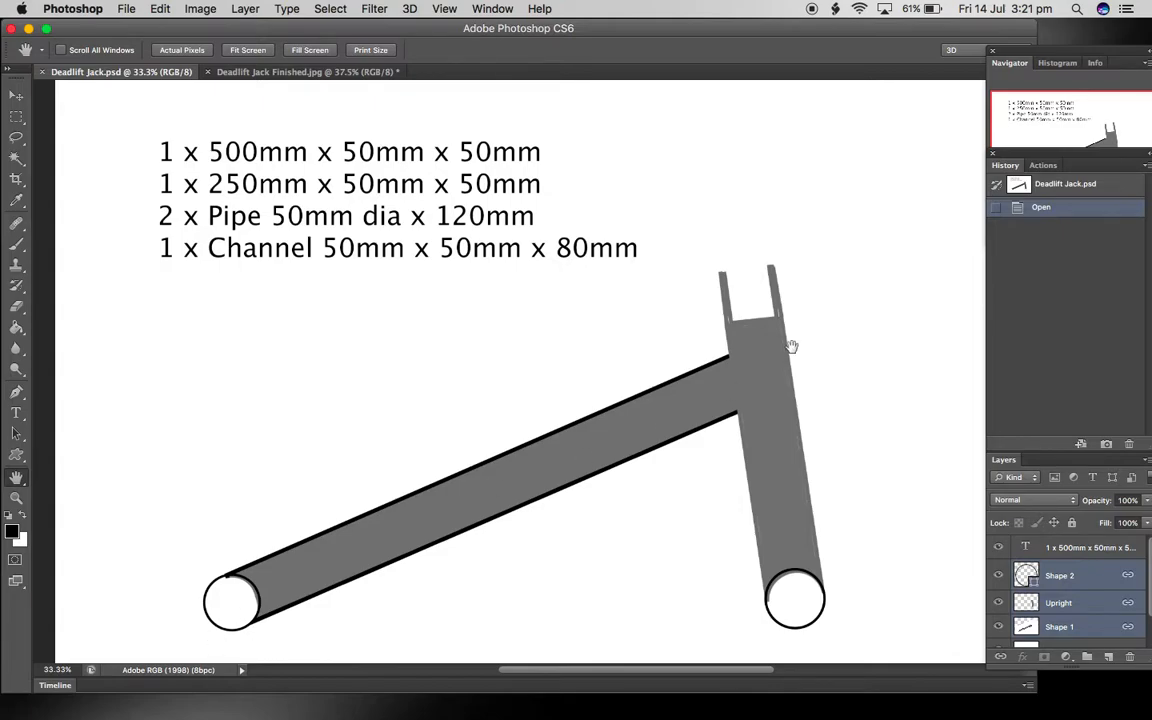
mouse_move(760, 340)
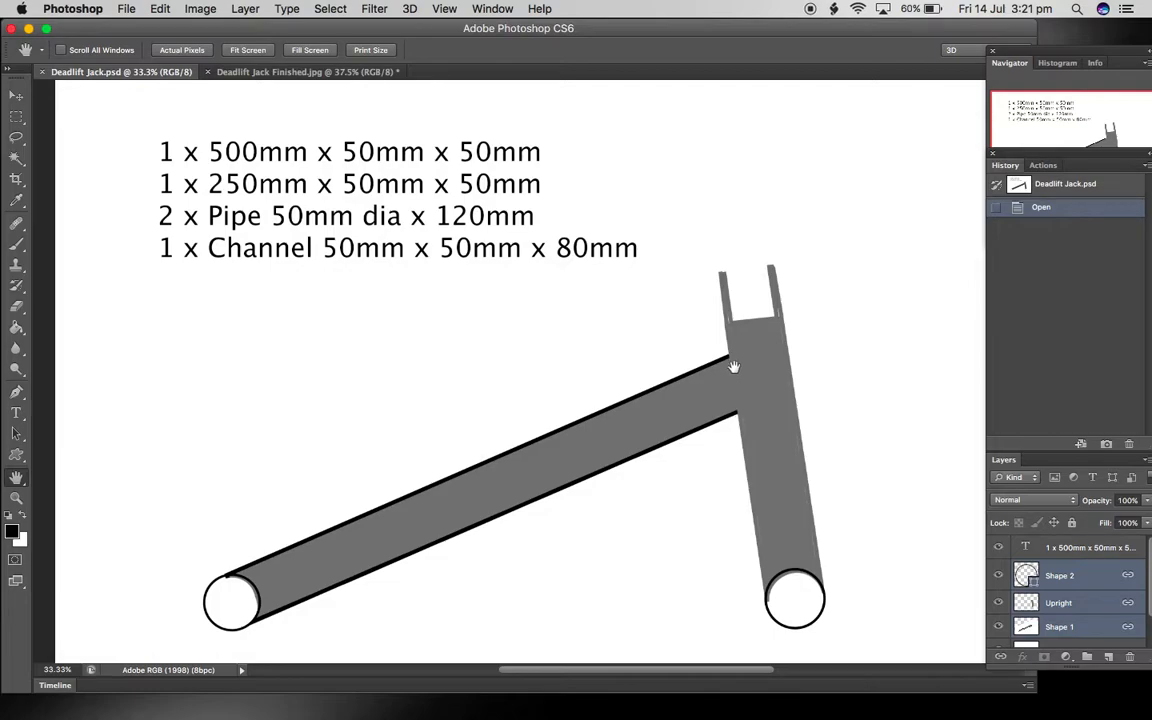
mouse_move(742, 348)
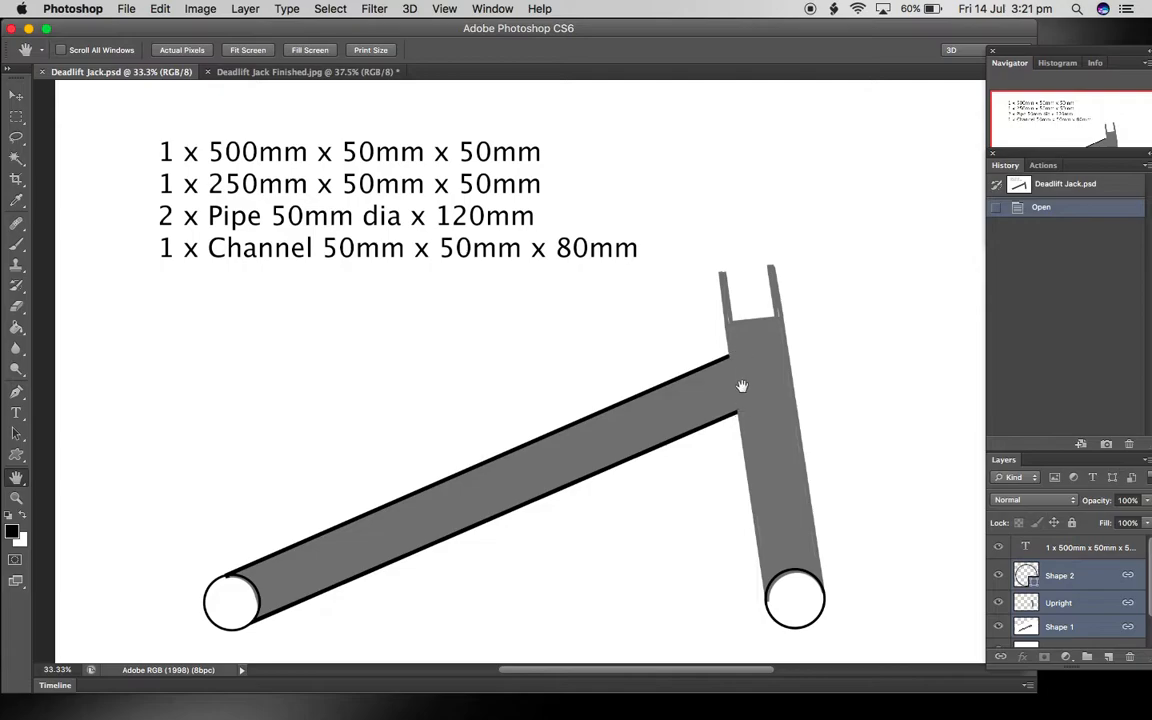
mouse_move(742, 408)
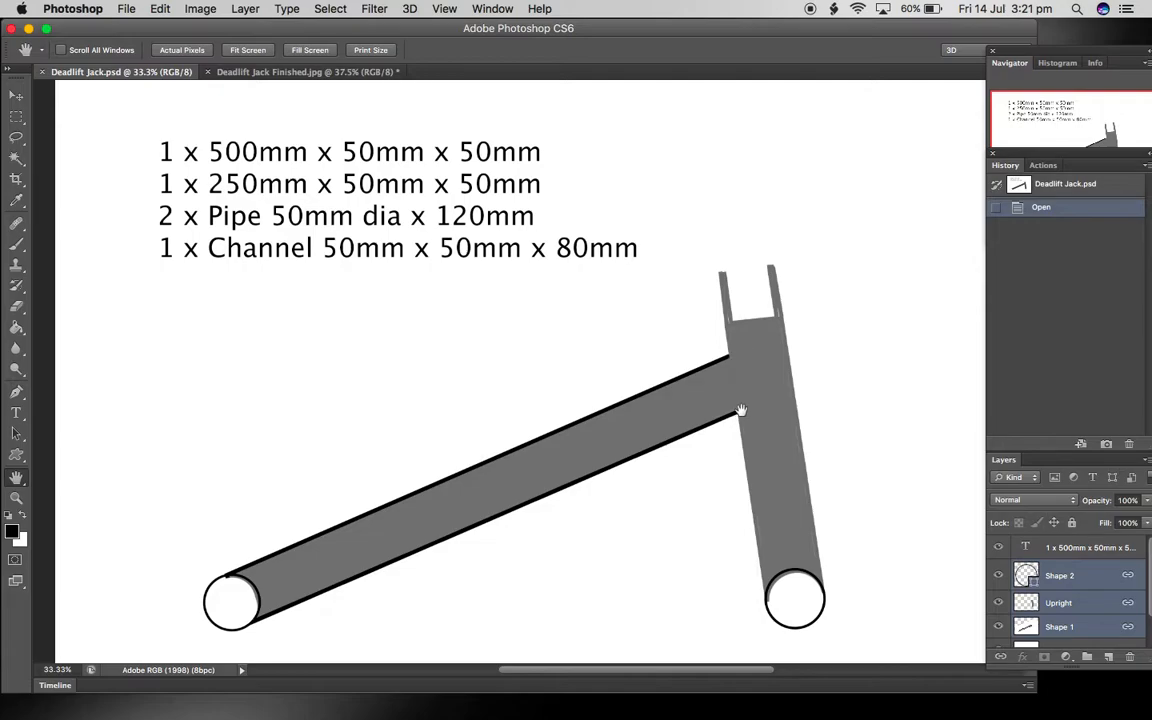
mouse_move(736, 372)
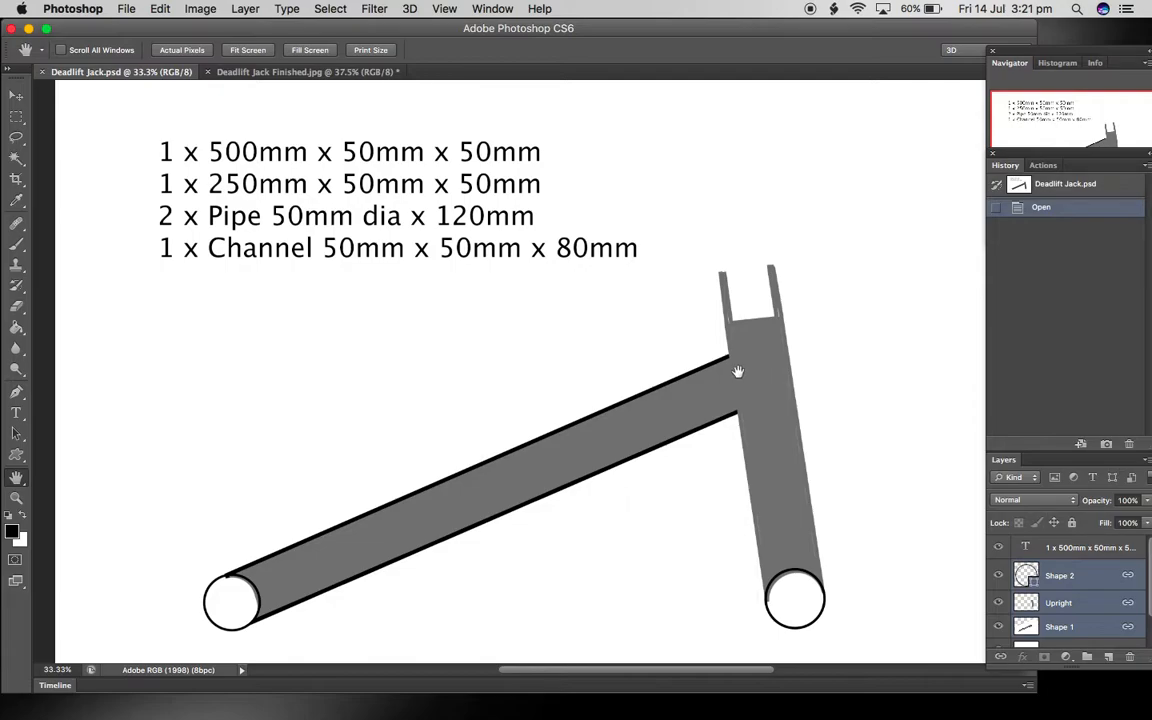
mouse_move(746, 356)
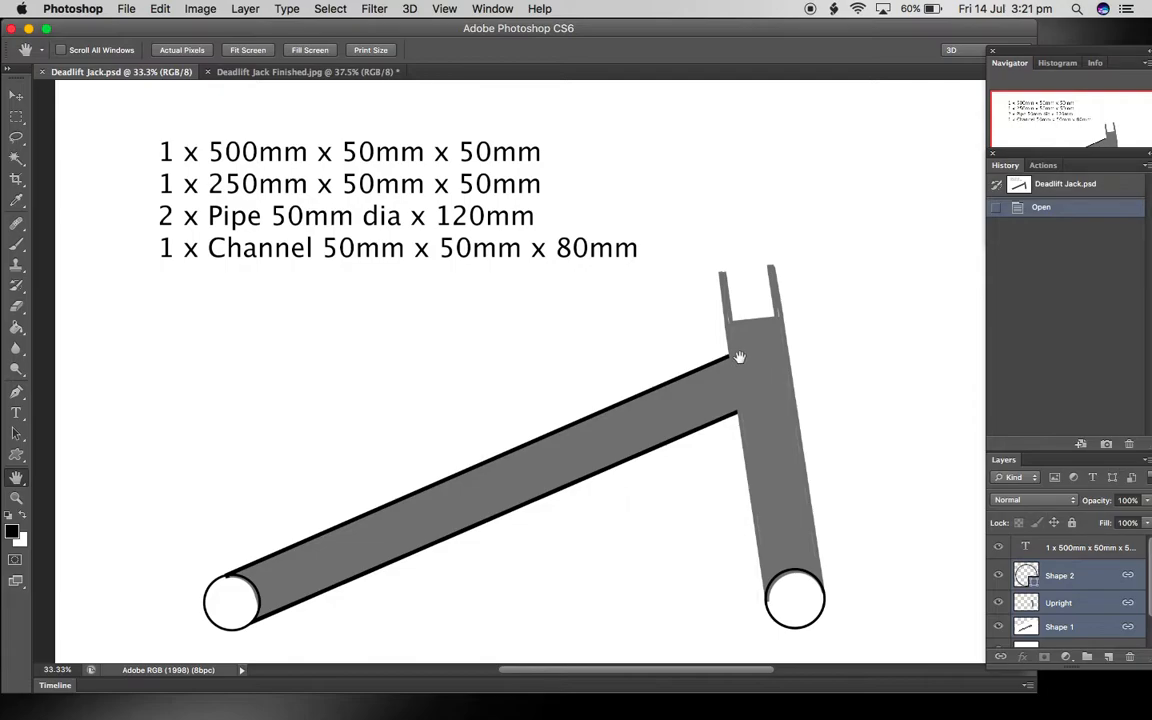
mouse_move(744, 376)
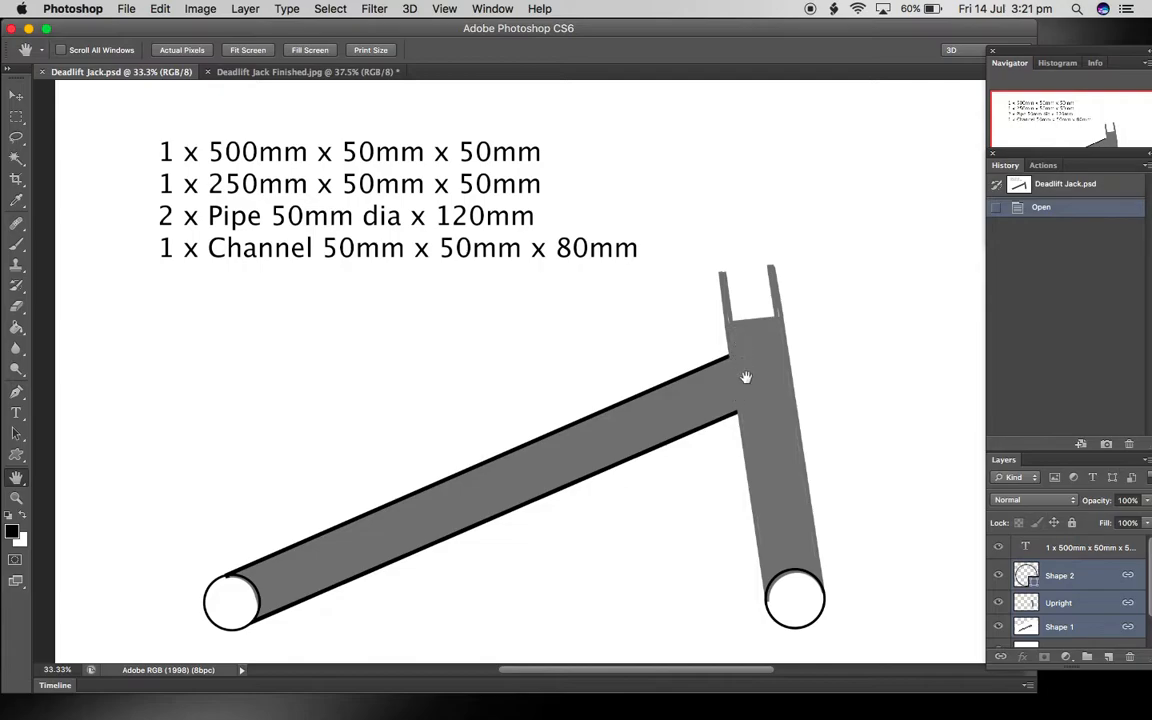
mouse_move(744, 386)
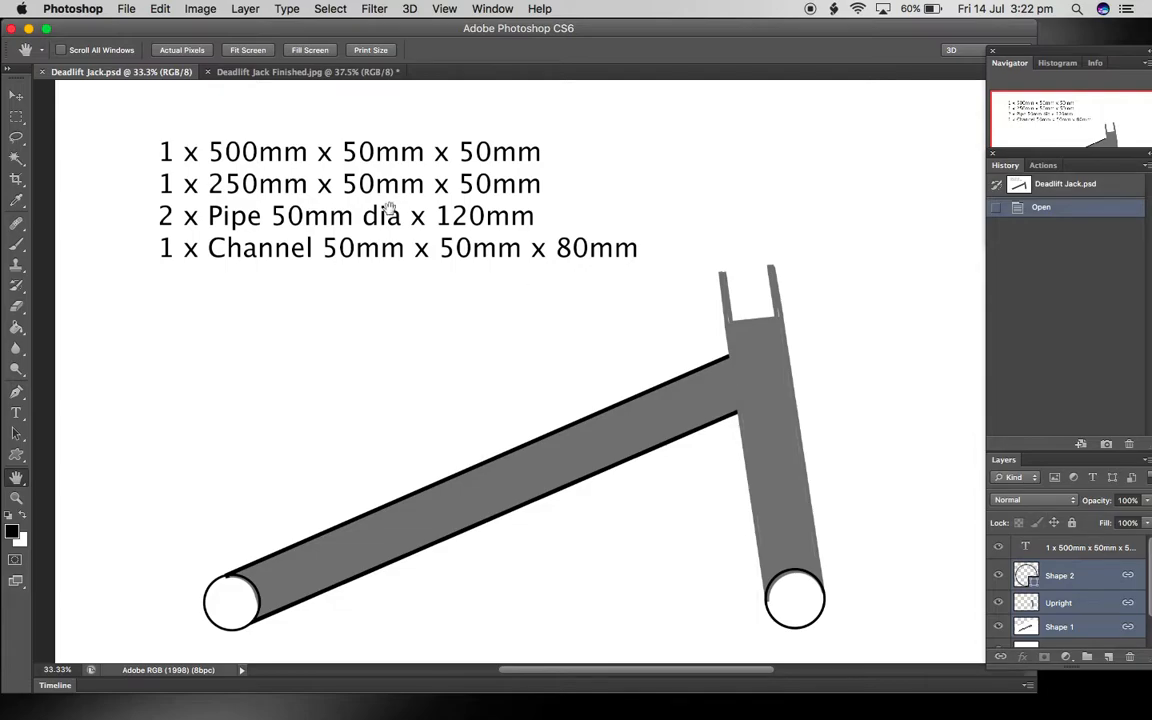
Switch to the Deadlift Jack Finished.jpg photo of the red jack
click(290, 72)
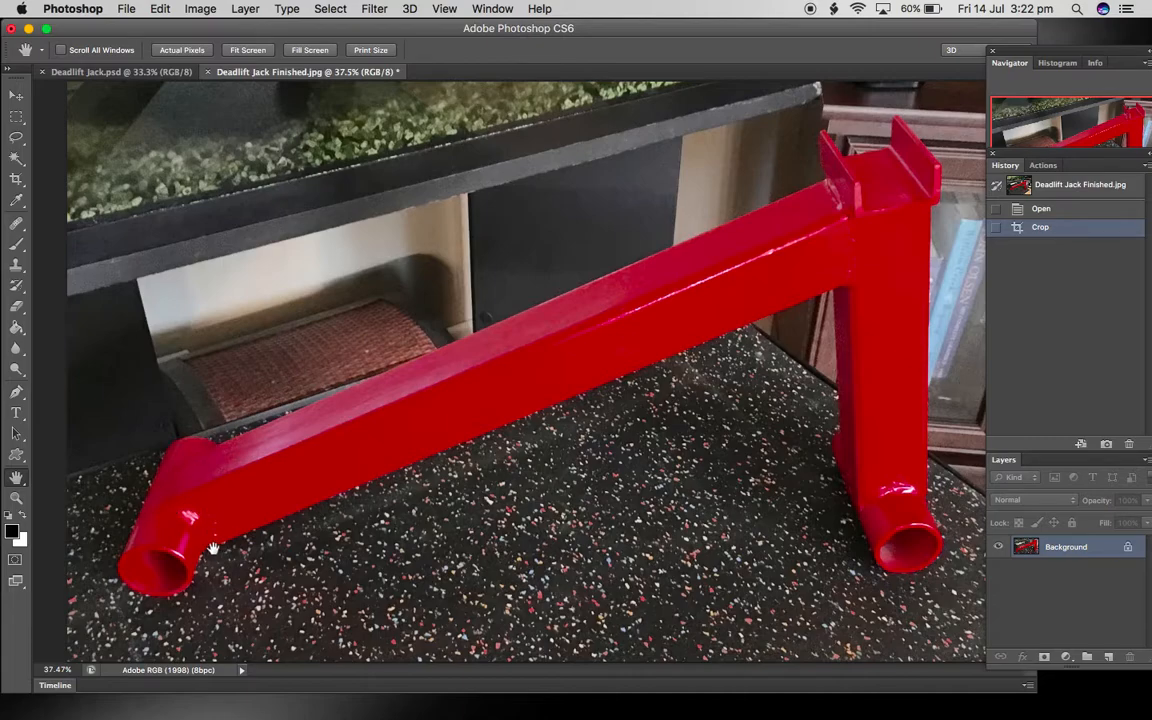
mouse_move(924, 504)
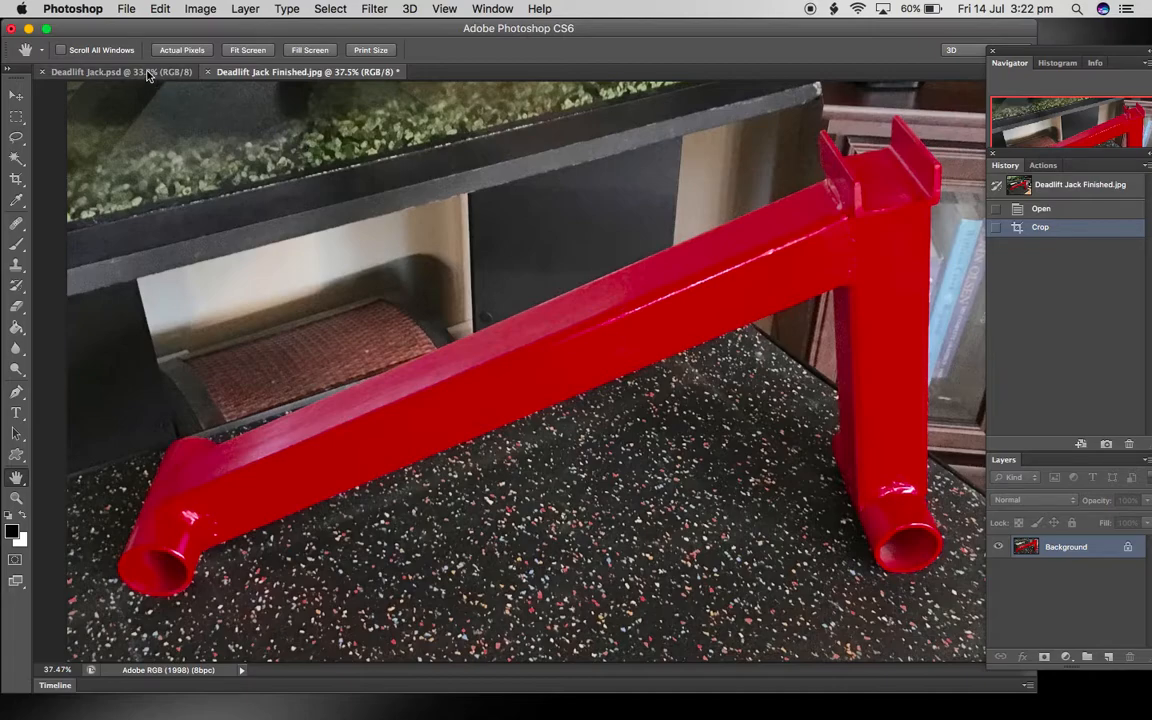
Return to the Deadlift Jack.psd drawing to show the pipe ends
click(110, 72)
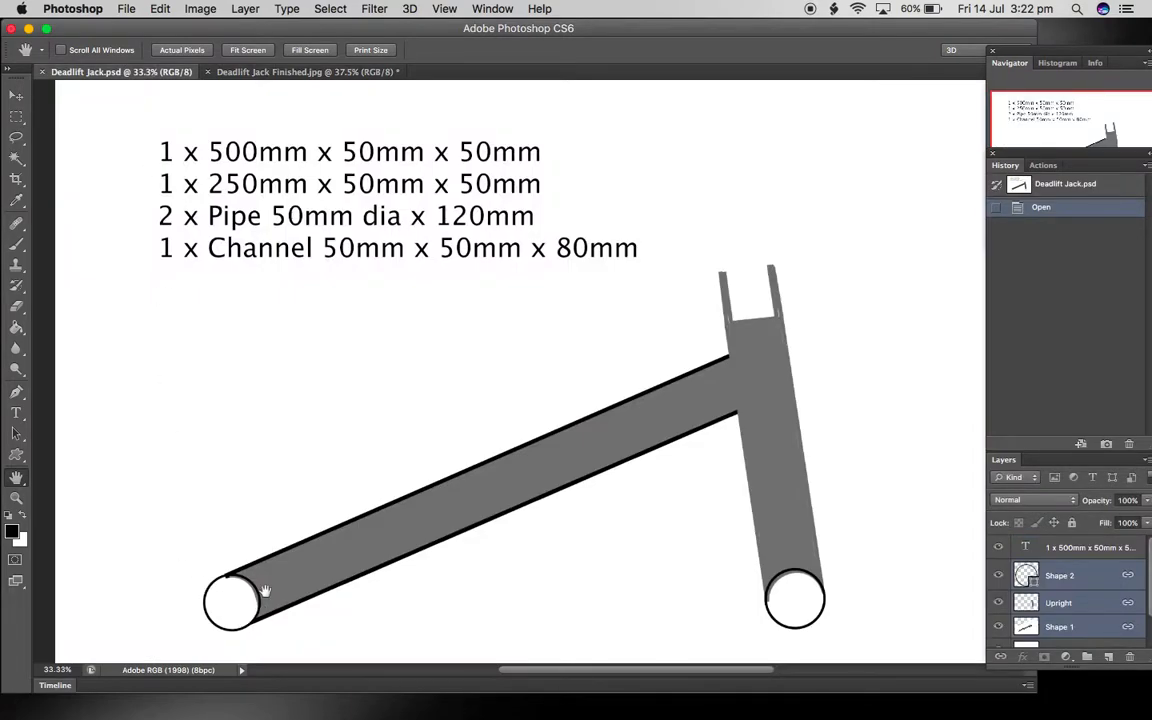
mouse_move(268, 624)
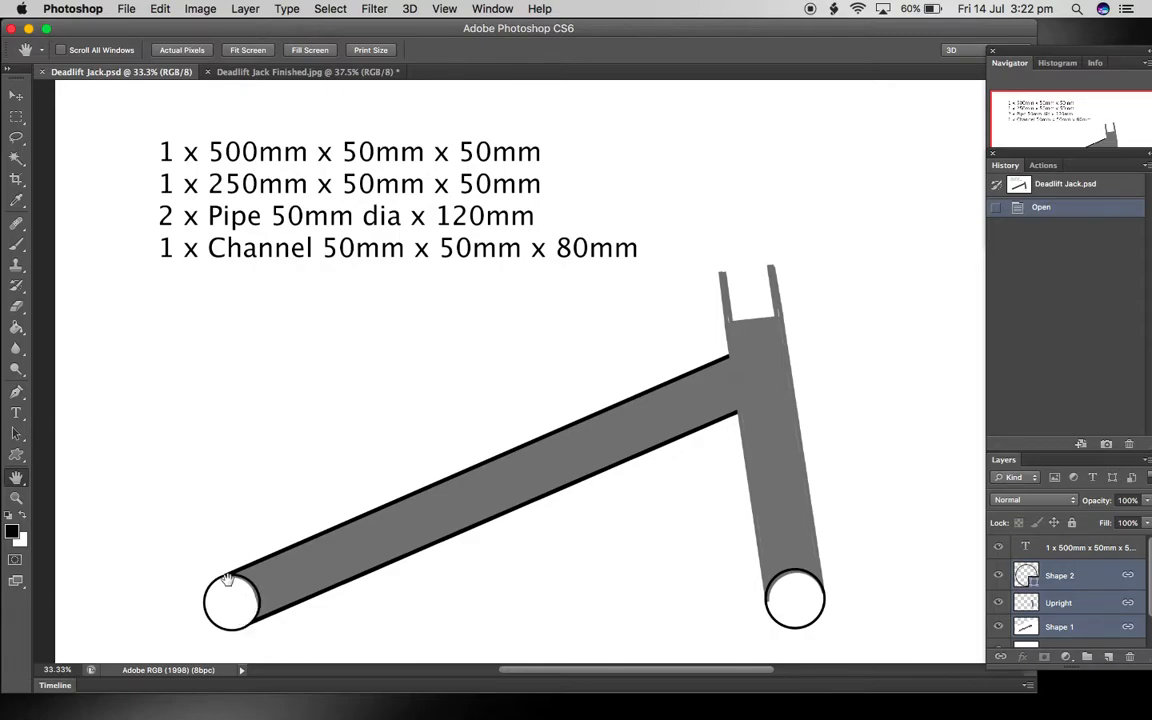
mouse_move(252, 642)
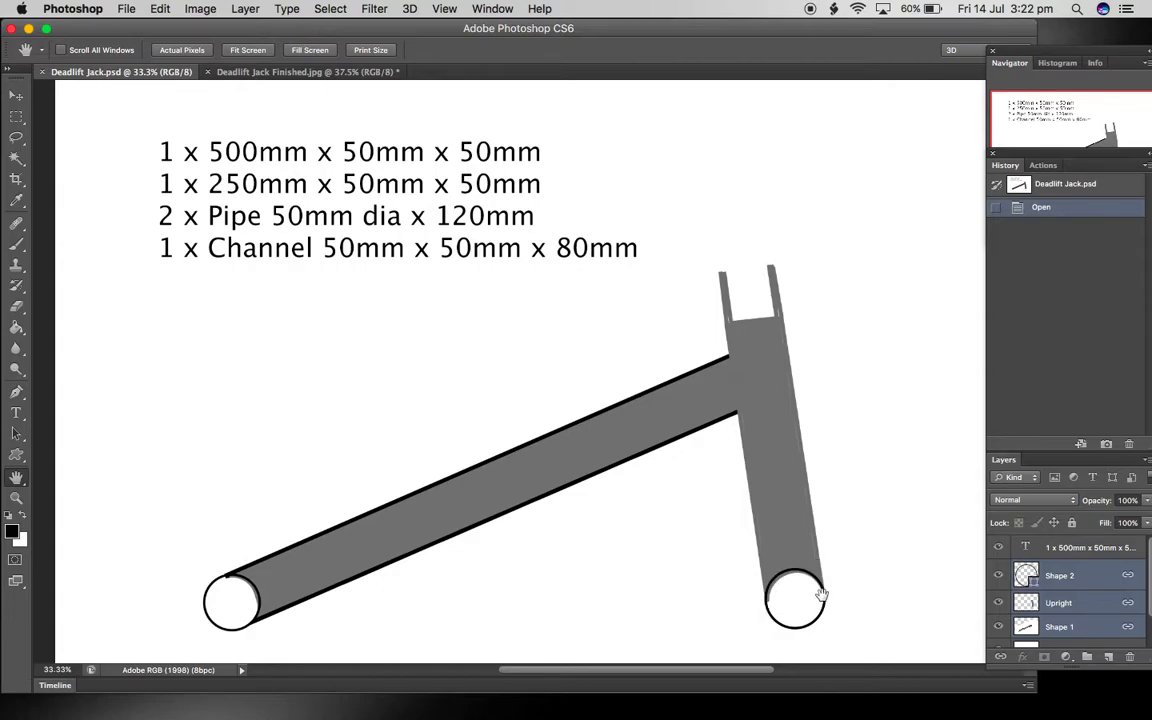
mouse_move(774, 600)
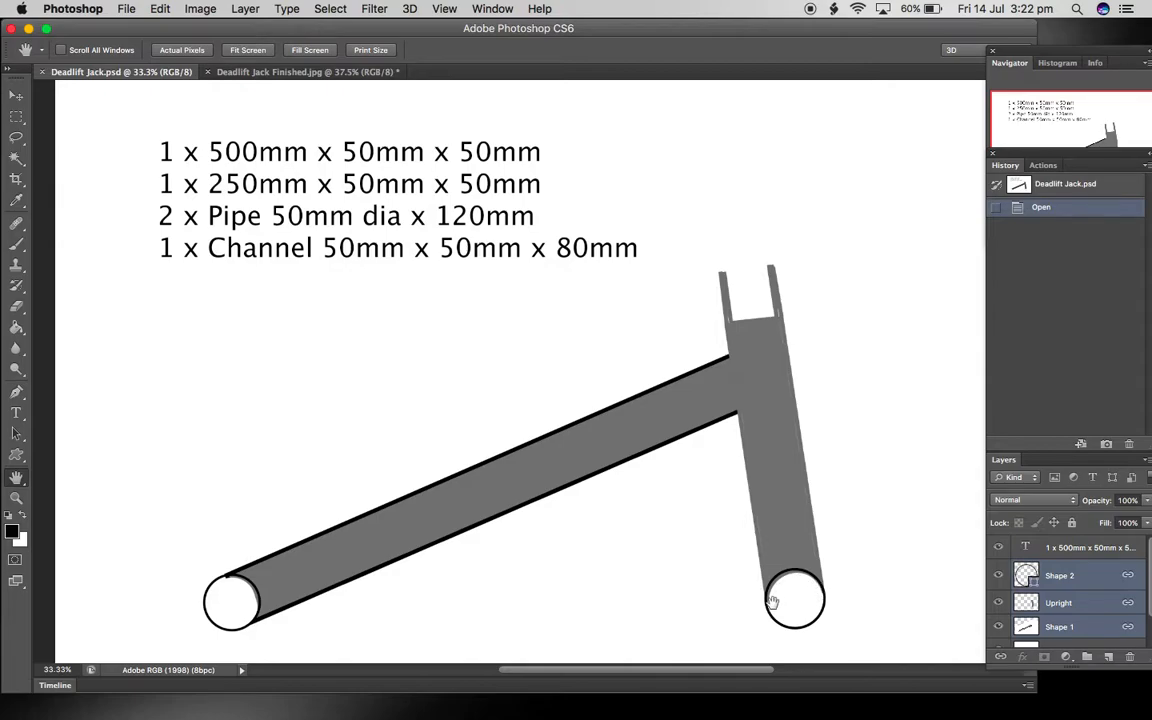
mouse_move(772, 592)
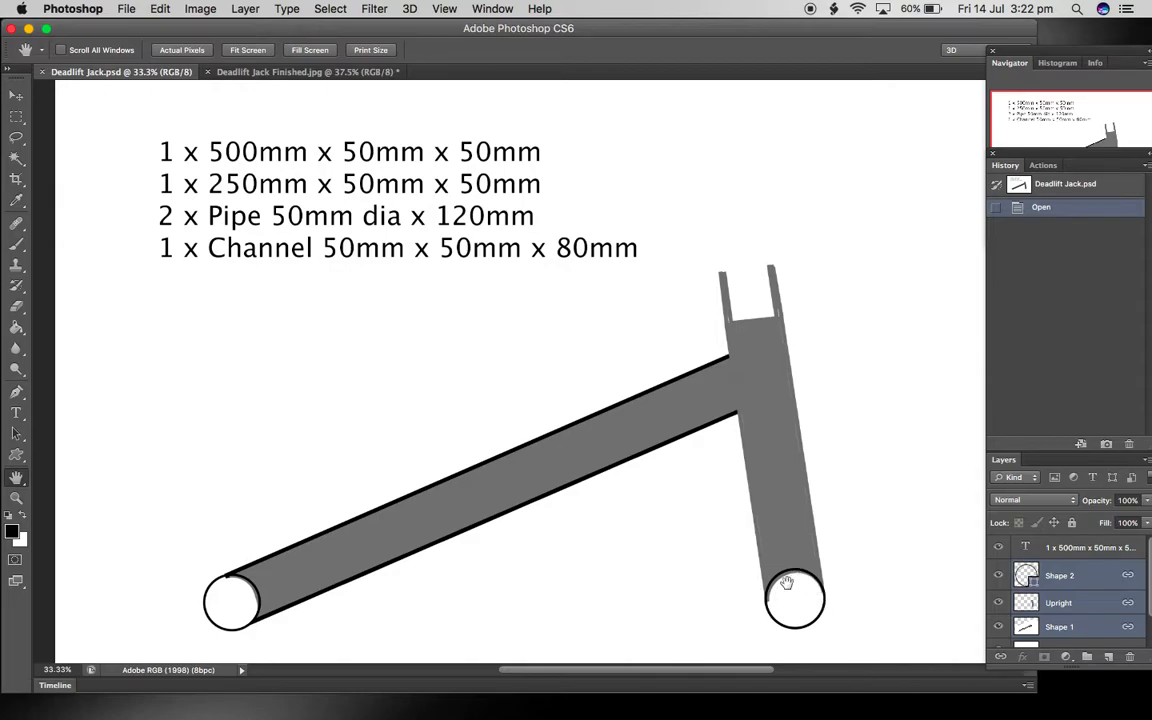
mouse_move(796, 596)
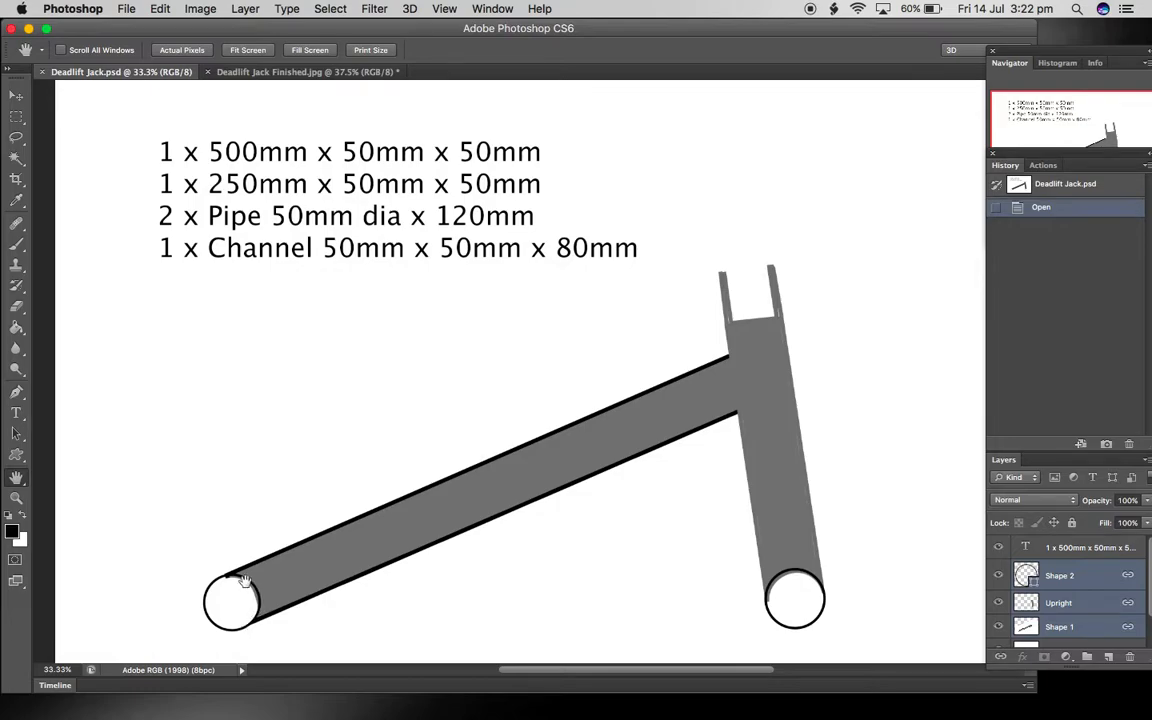
mouse_move(246, 648)
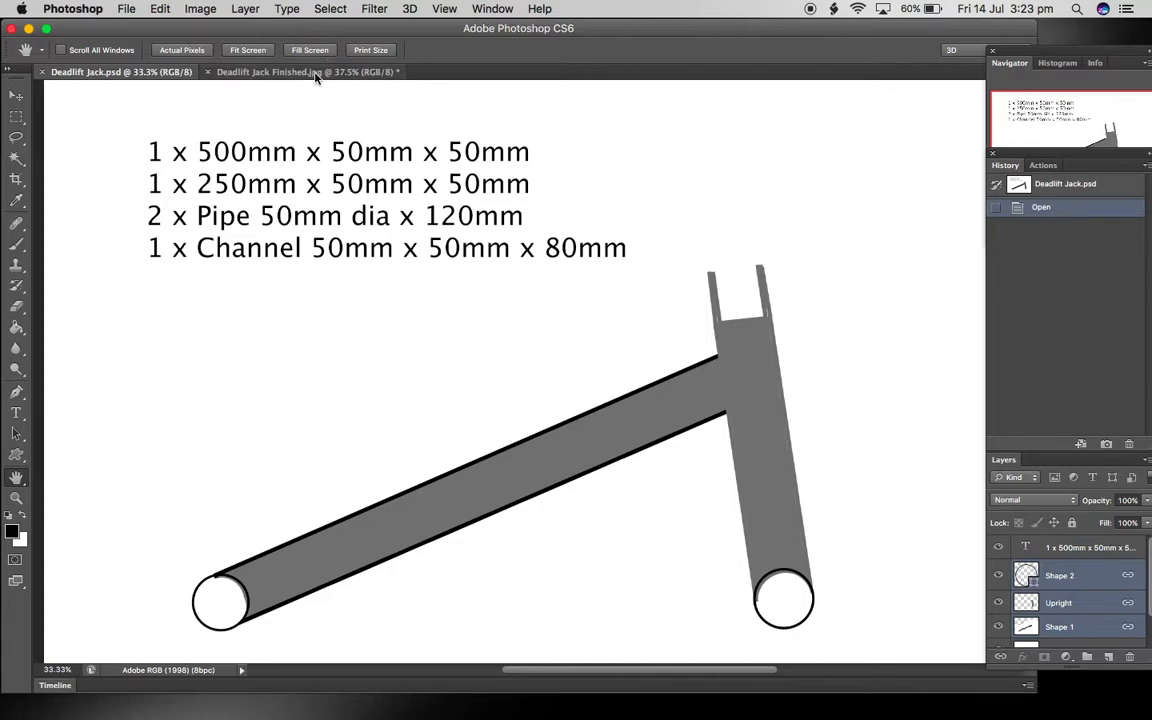
click(290, 72)
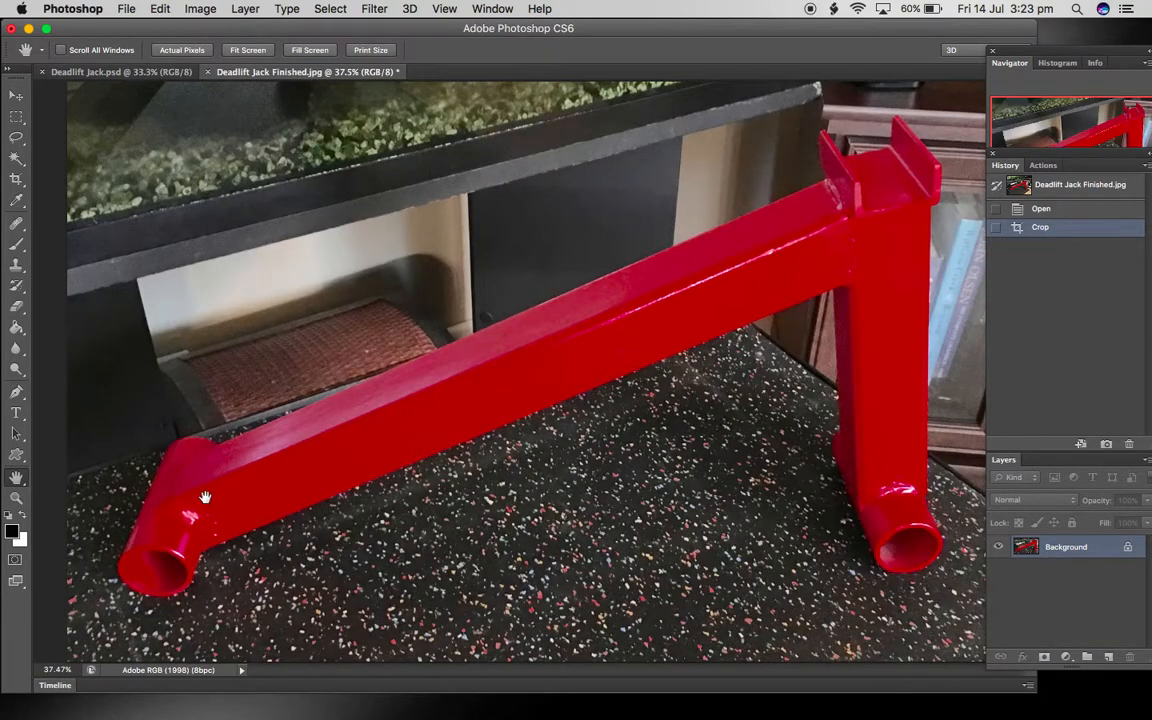
mouse_move(208, 532)
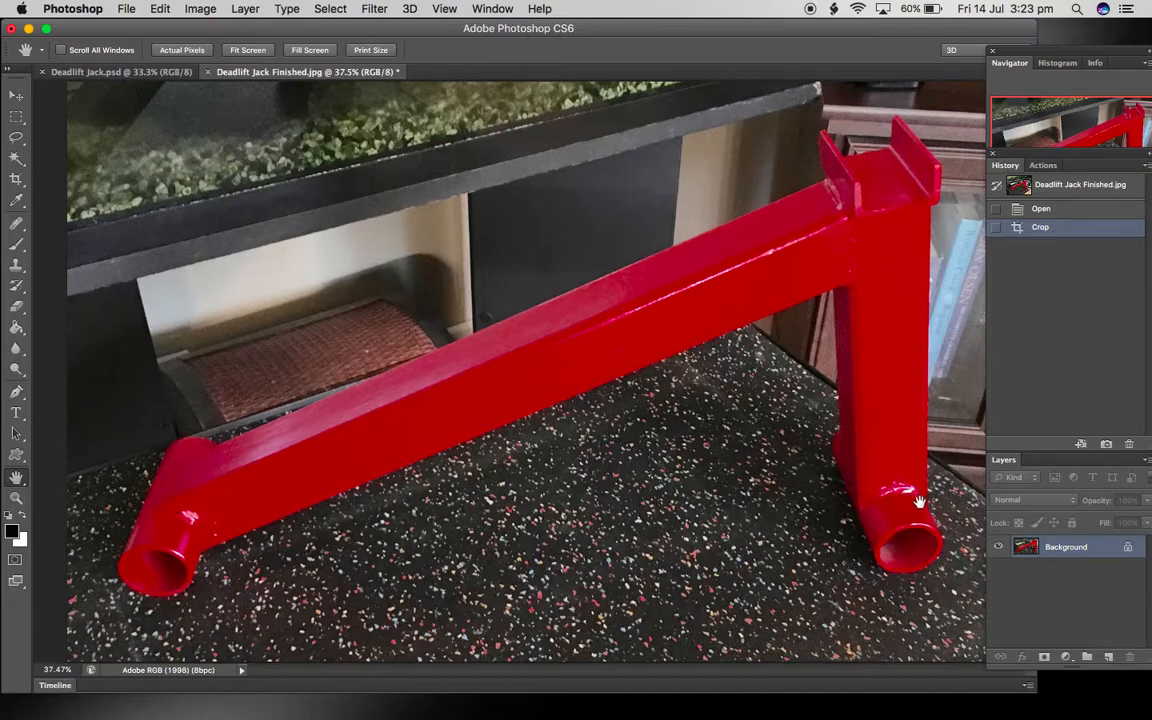
mouse_move(830, 278)
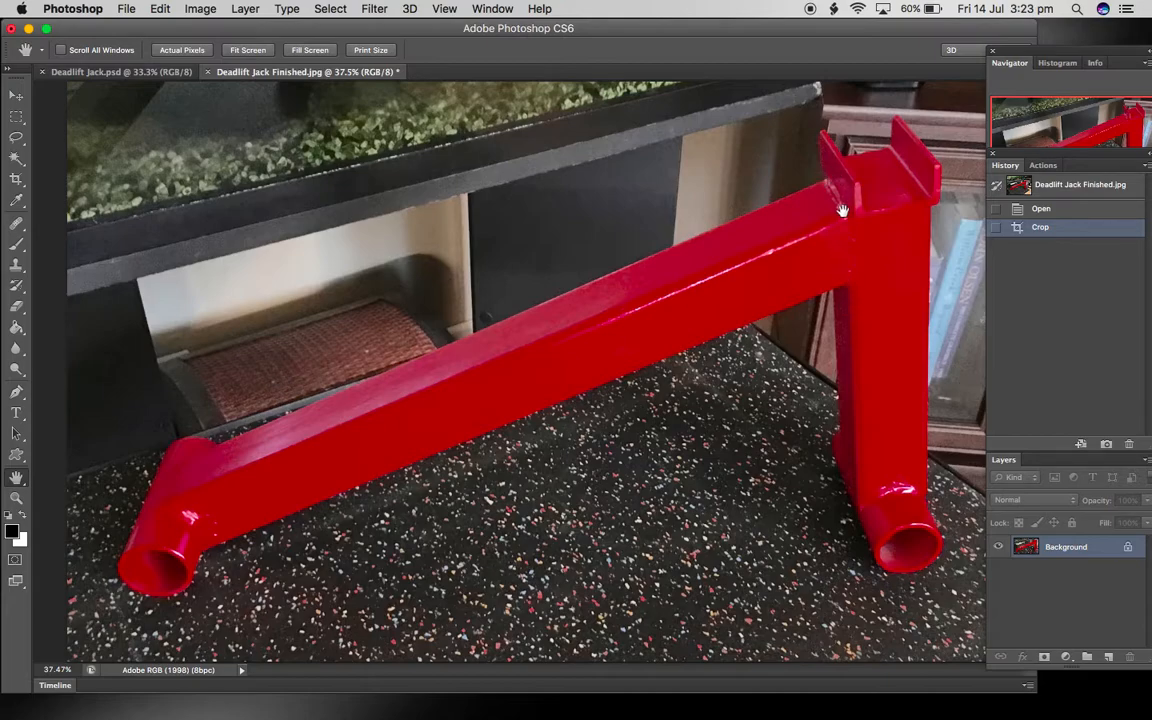
mouse_move(844, 222)
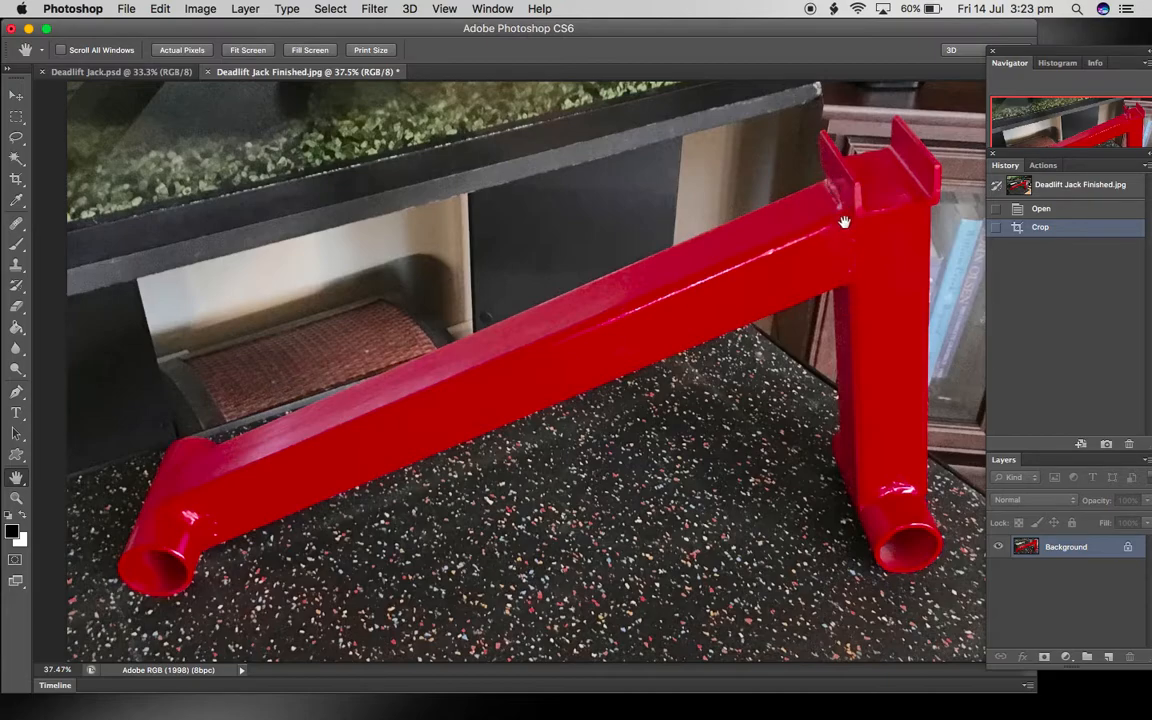
mouse_move(860, 242)
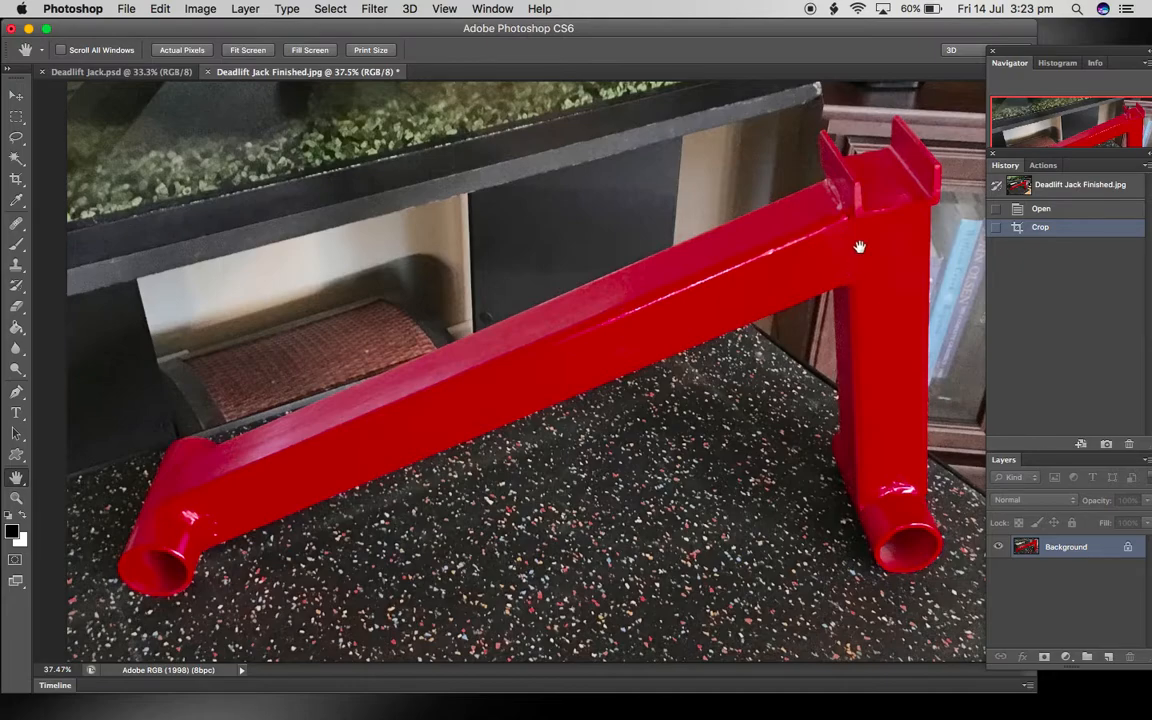
mouse_move(884, 180)
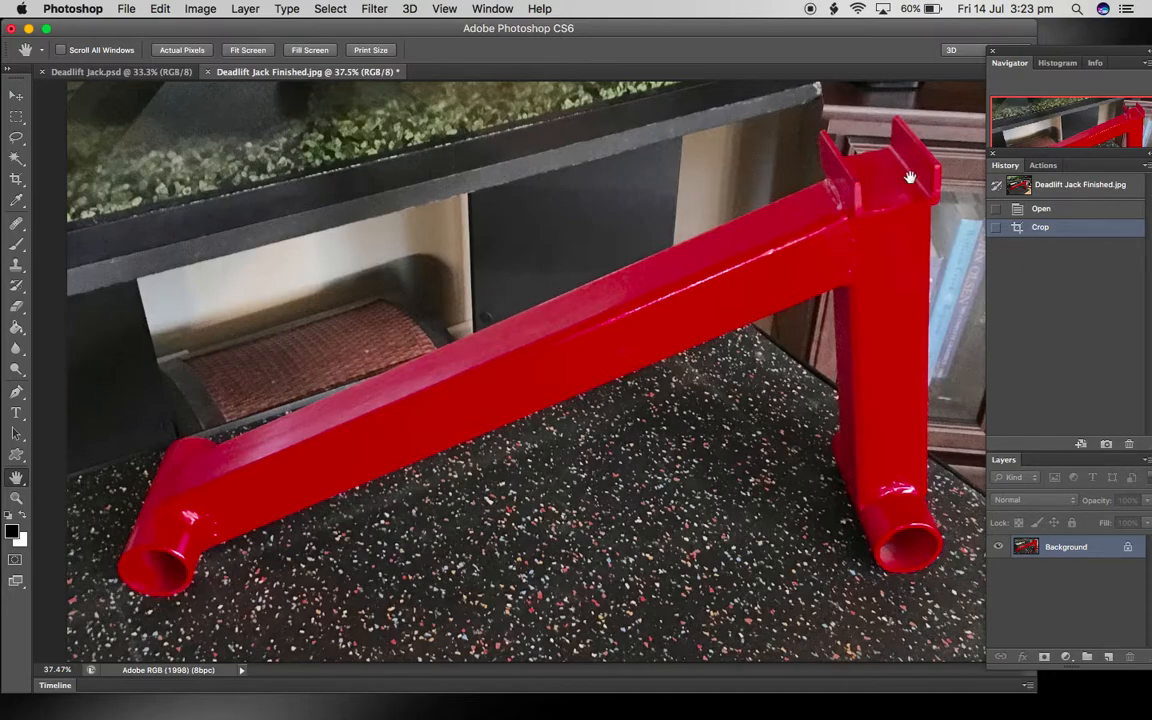
mouse_move(876, 214)
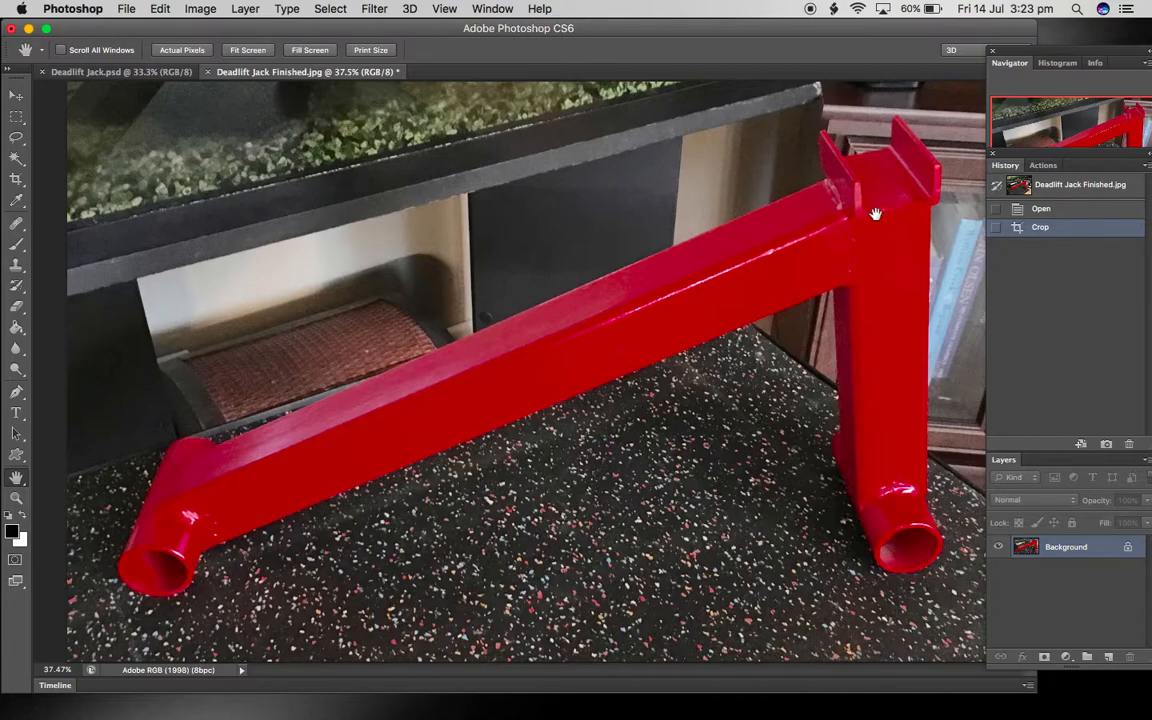
mouse_move(888, 360)
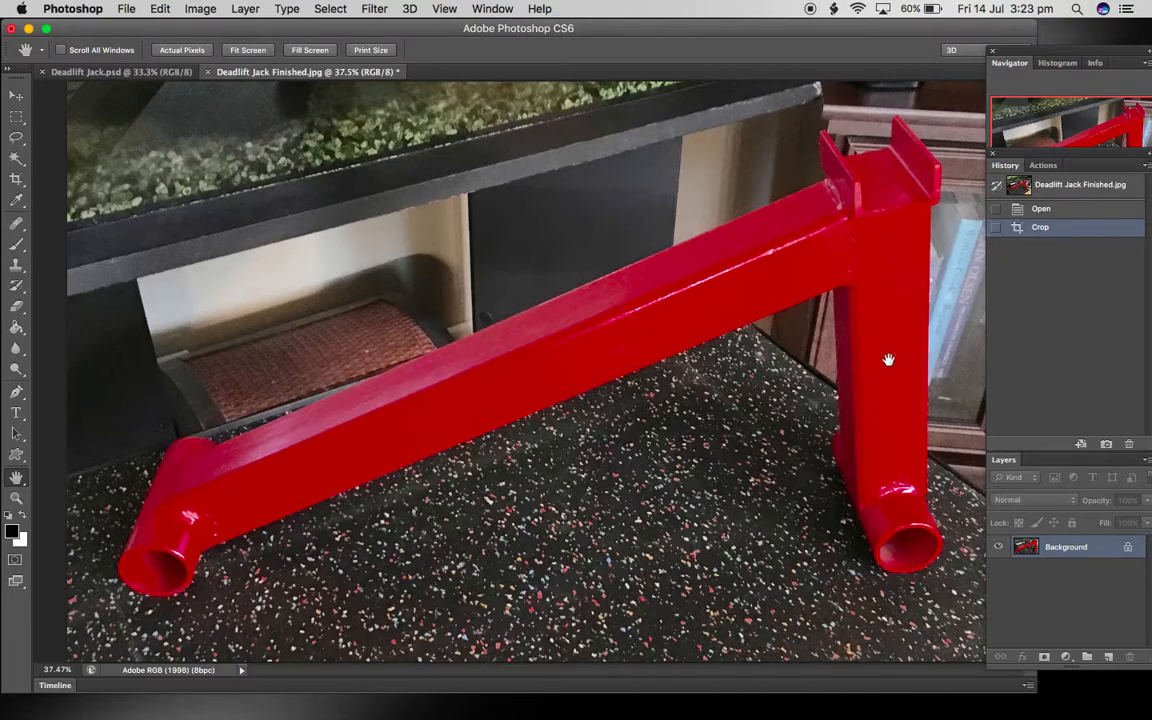
mouse_move(904, 156)
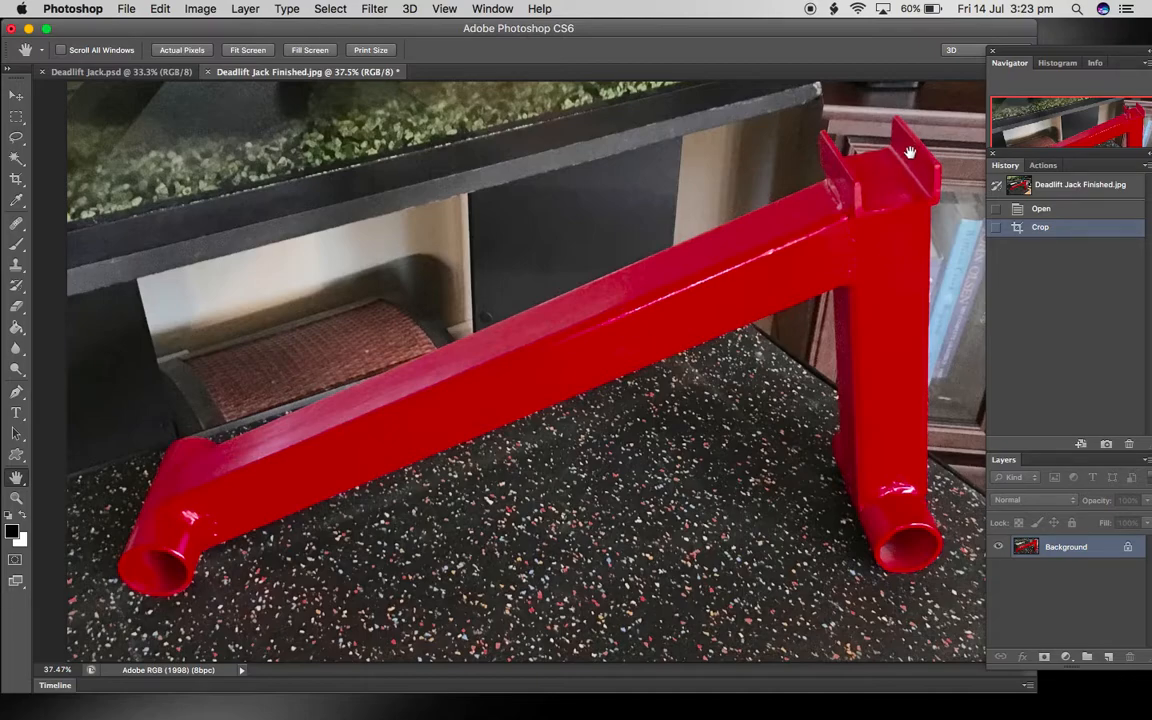
mouse_move(884, 178)
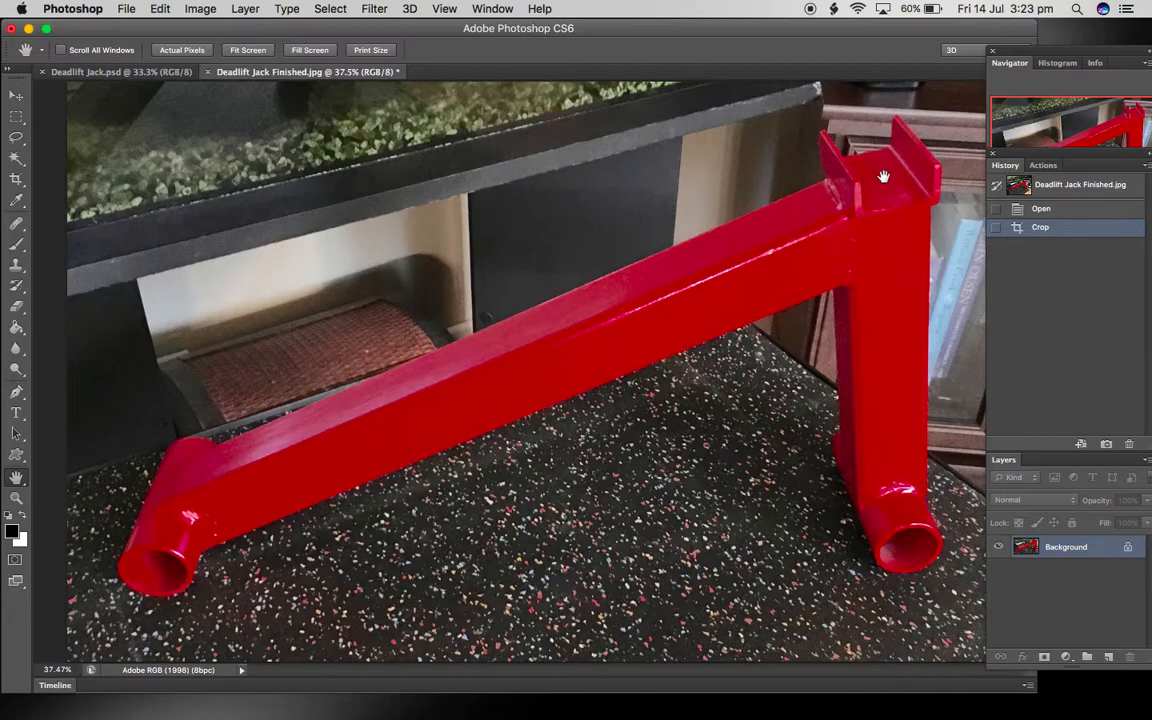
mouse_move(880, 170)
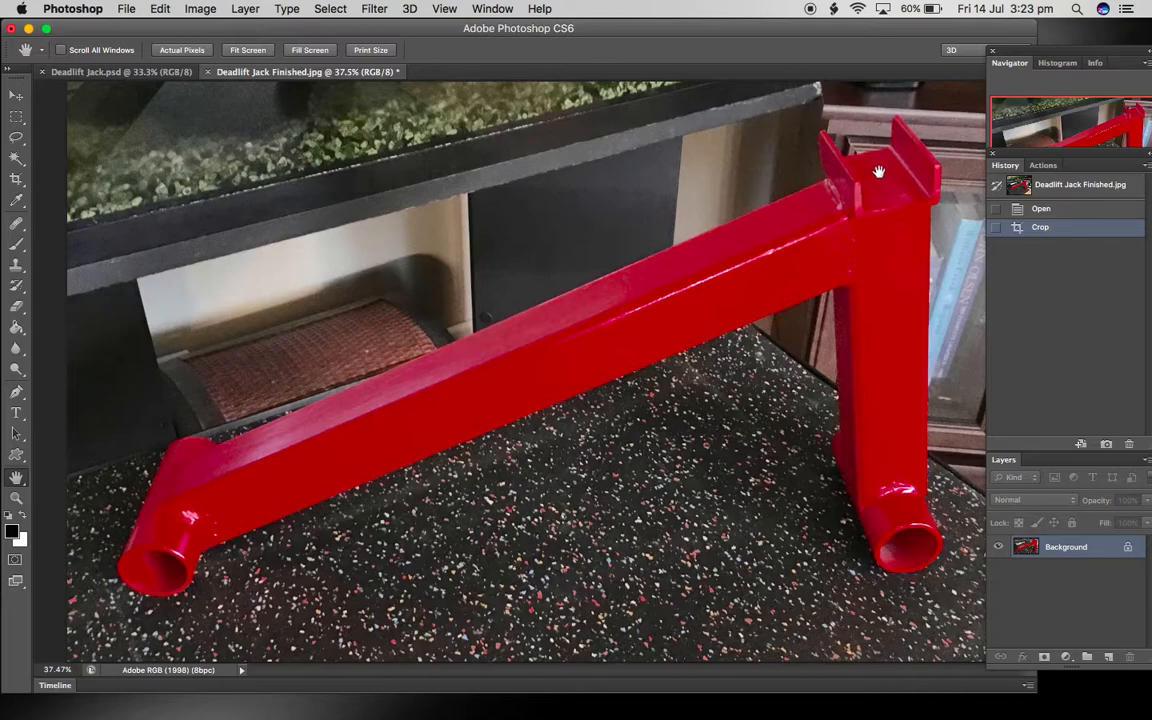
mouse_move(872, 180)
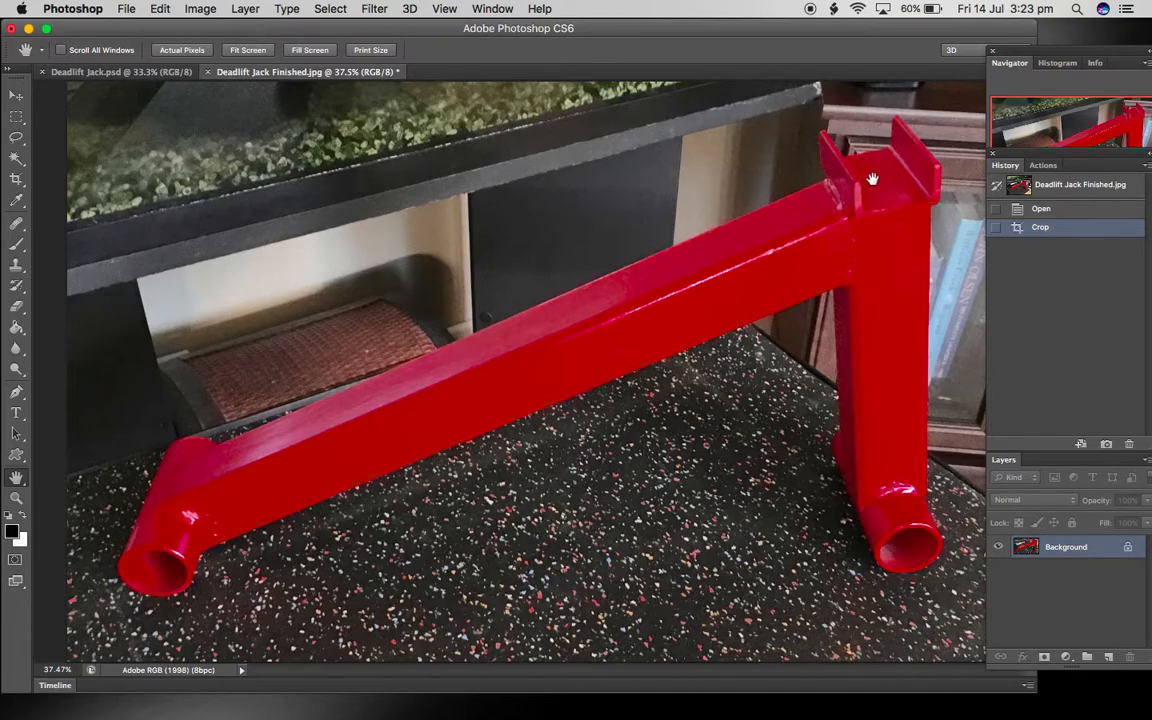
mouse_move(880, 178)
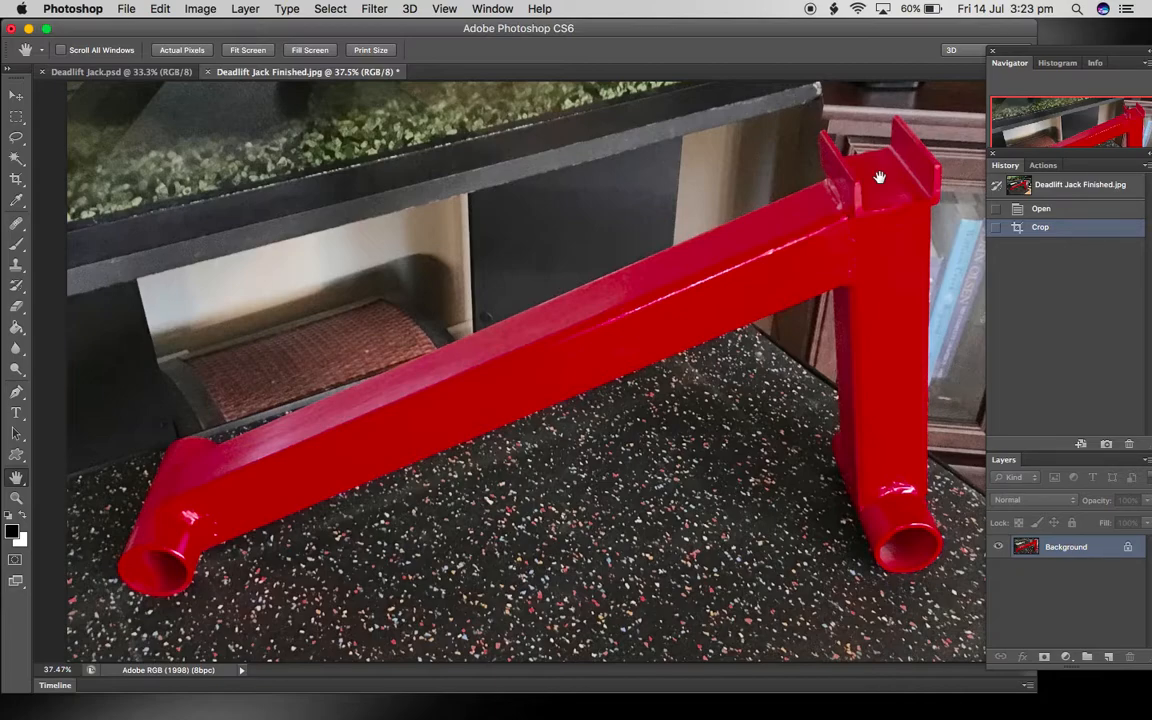
mouse_move(884, 166)
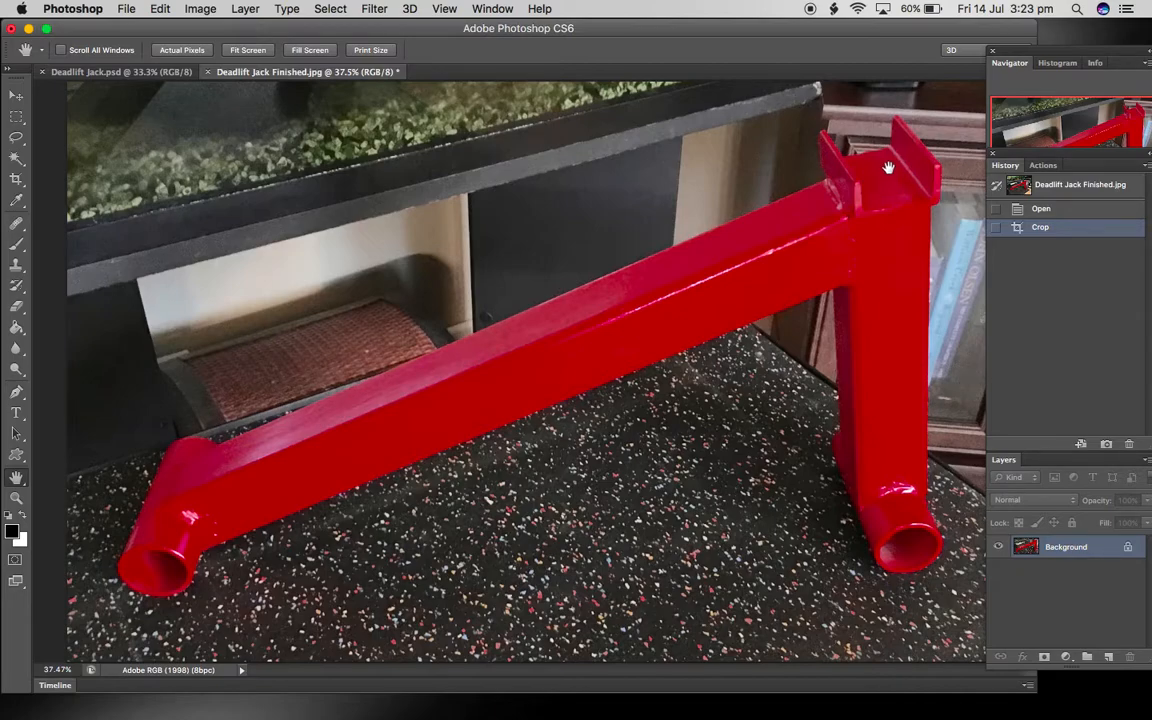
mouse_move(882, 184)
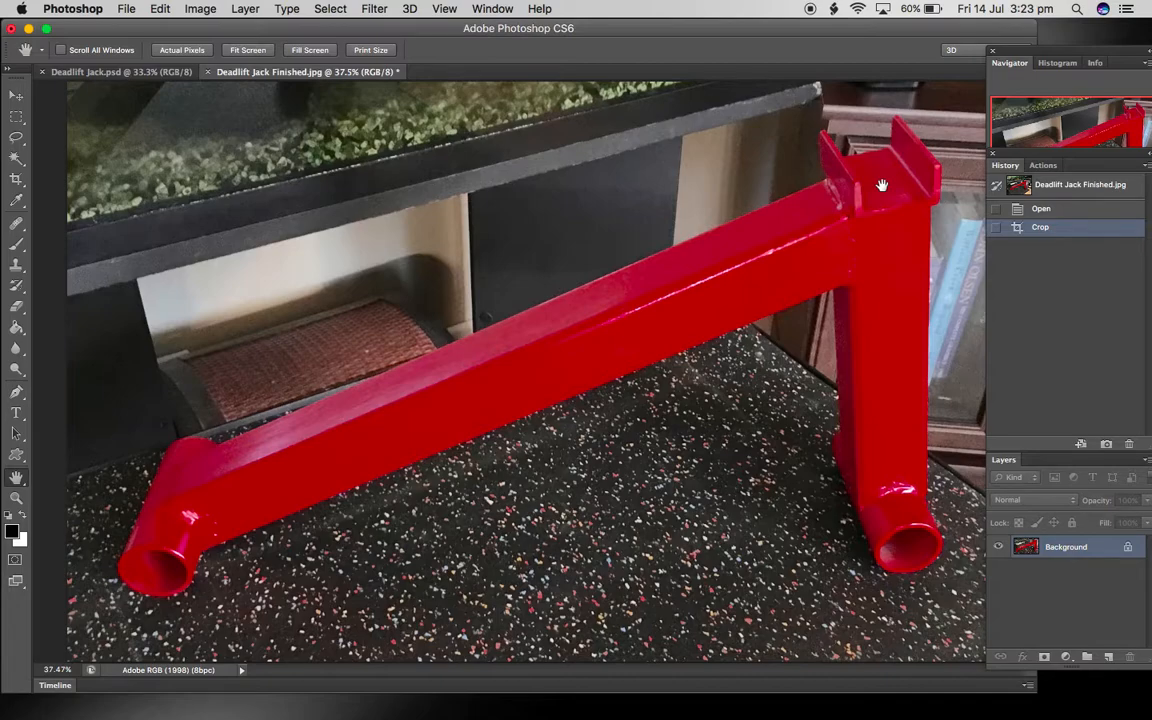
mouse_move(876, 188)
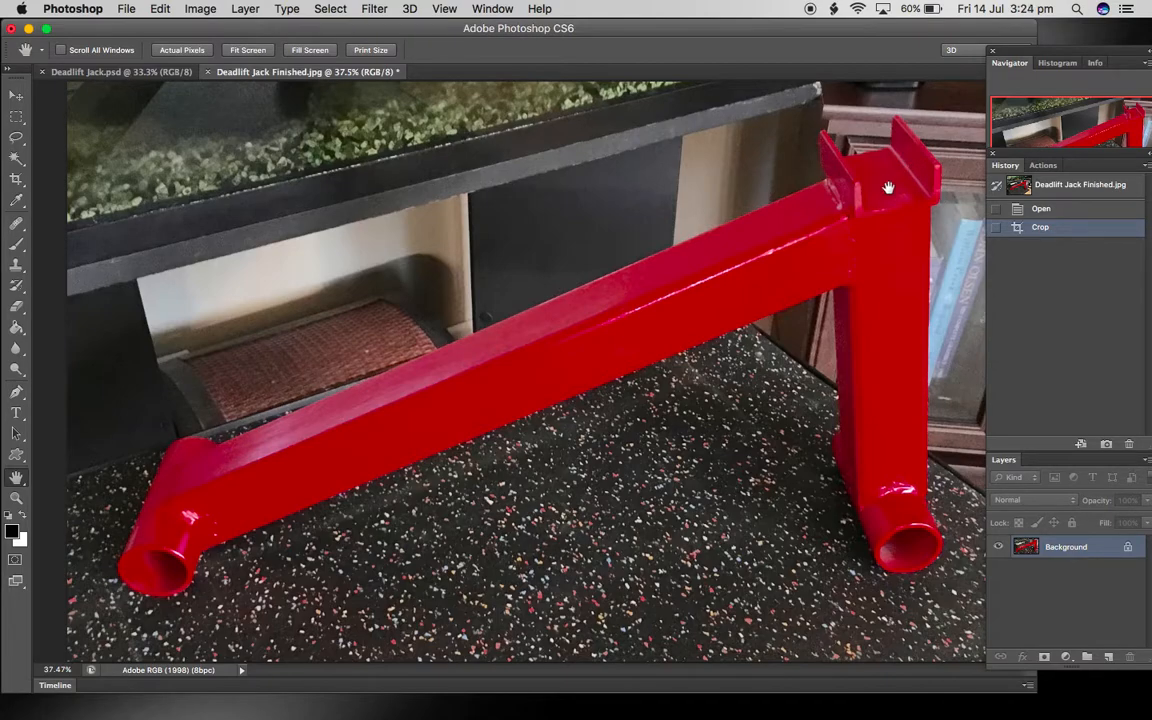
mouse_move(908, 164)
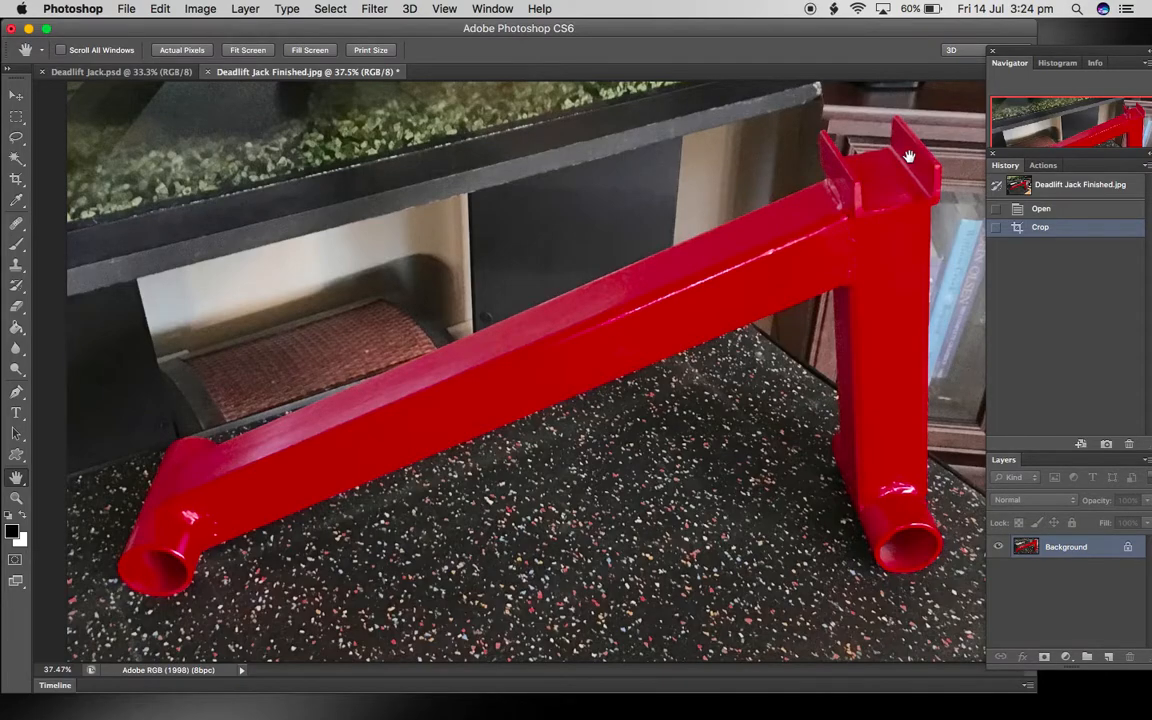
mouse_move(904, 148)
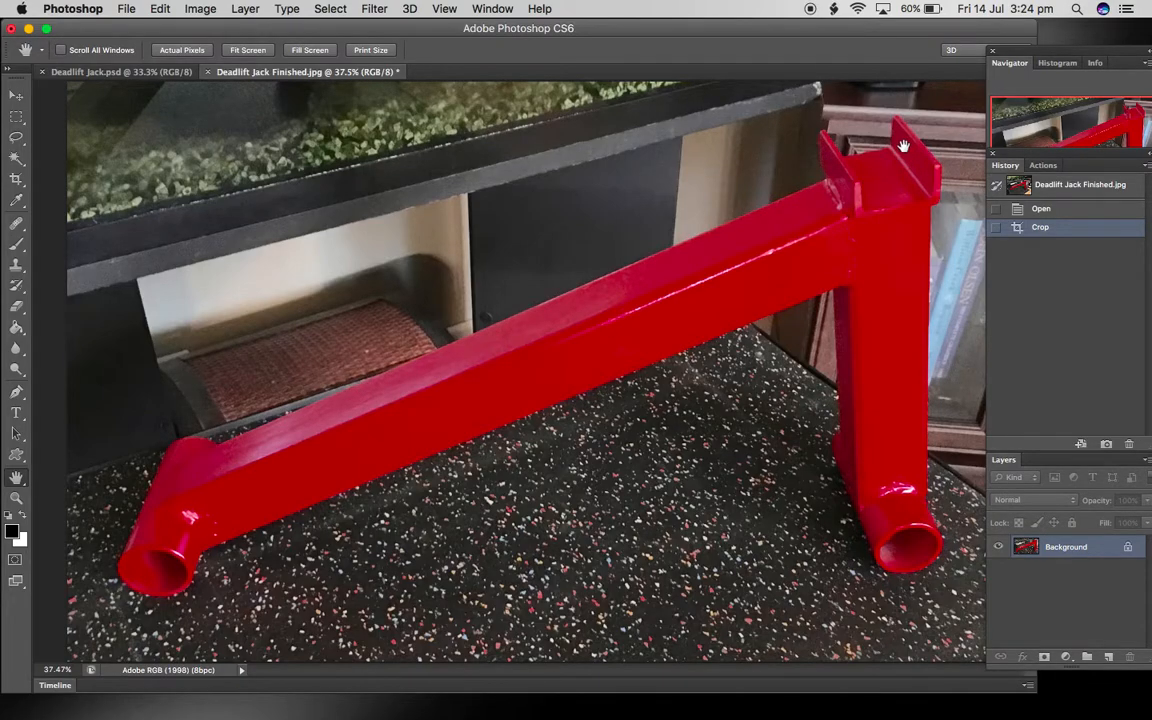
mouse_move(868, 168)
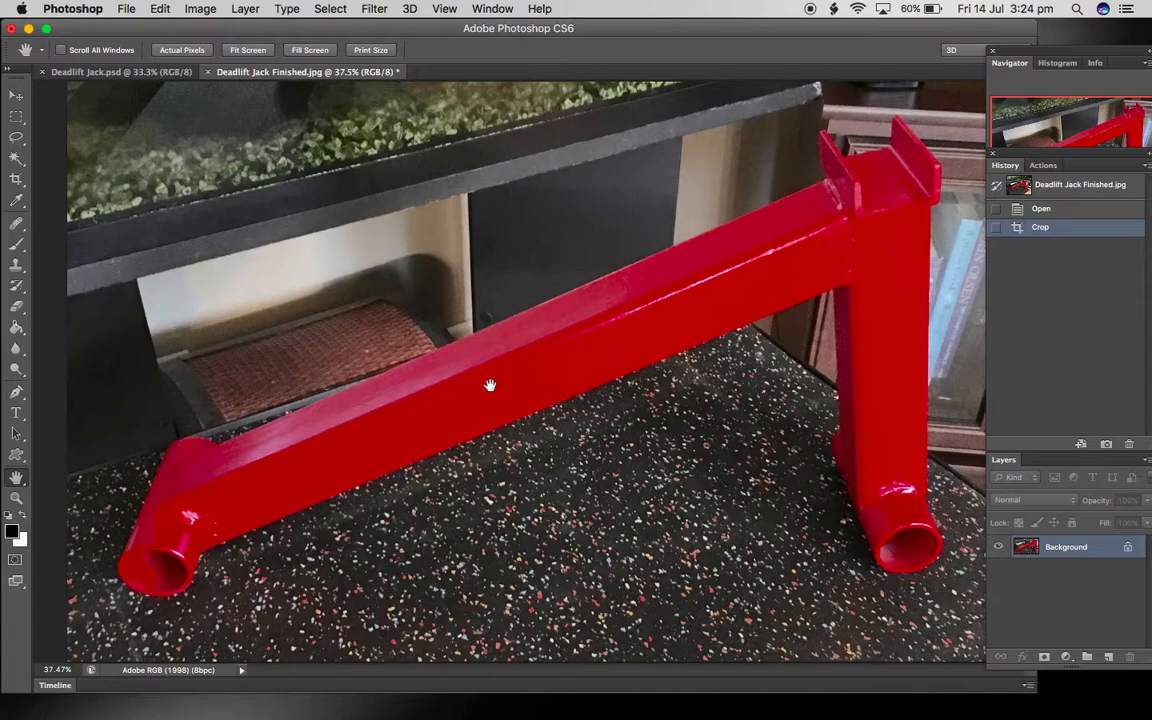
mouse_move(560, 340)
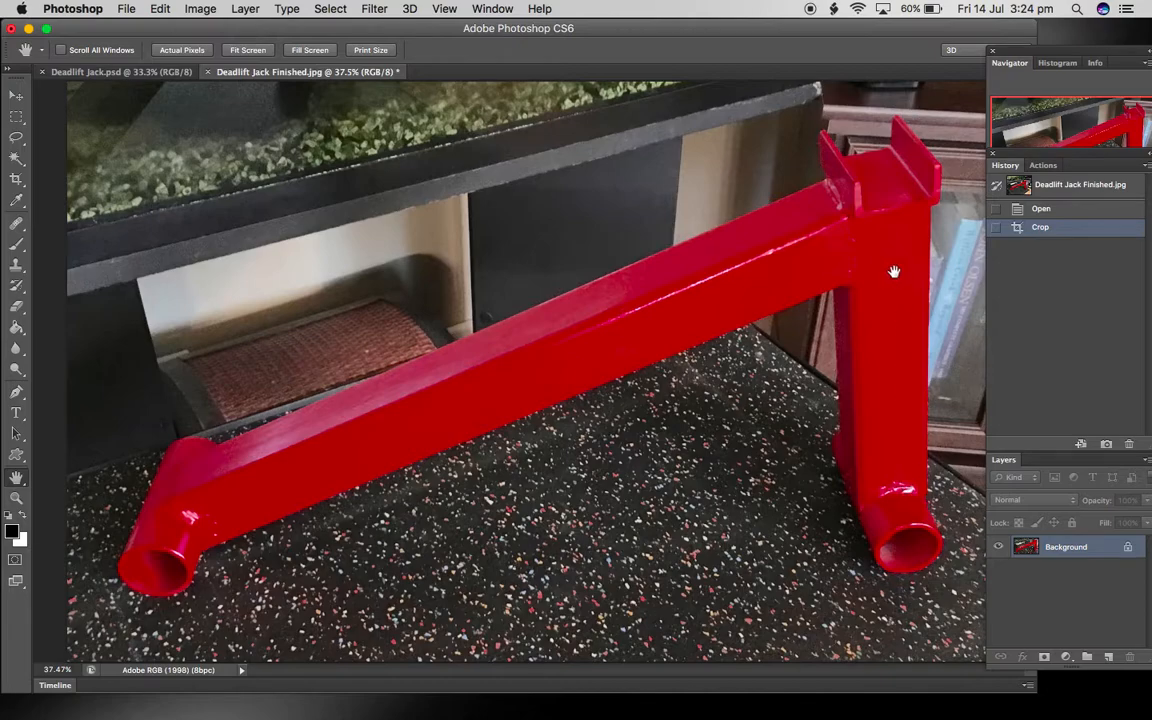
mouse_move(740, 272)
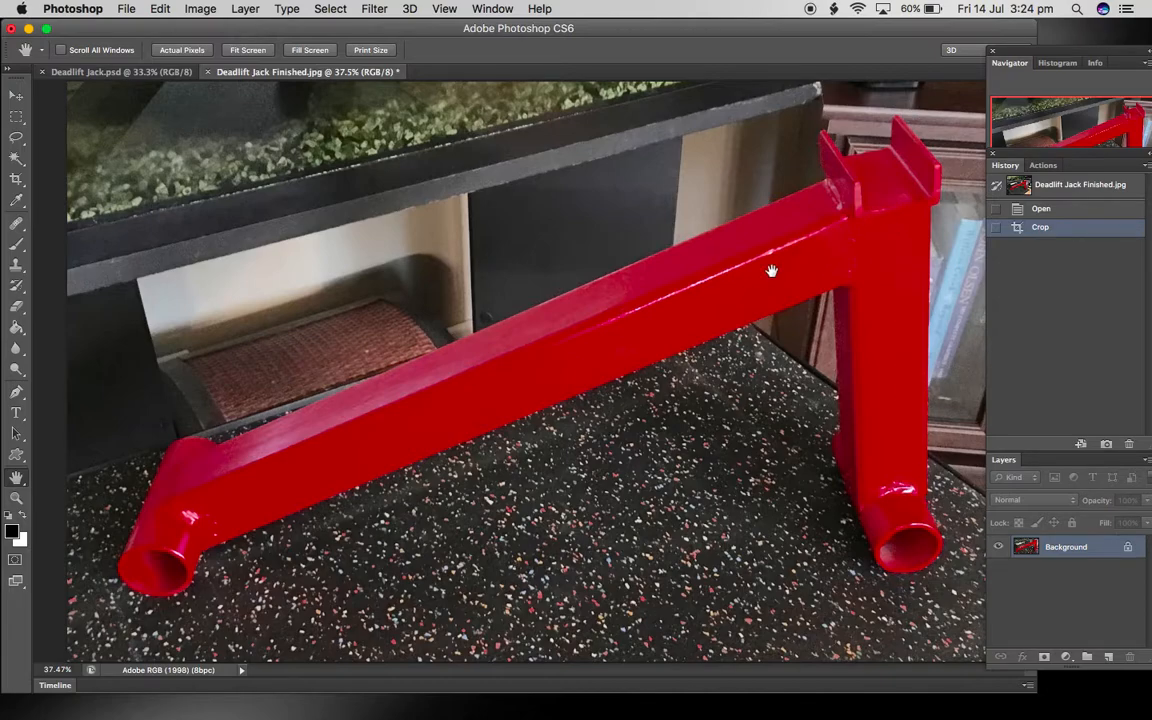
mouse_move(770, 268)
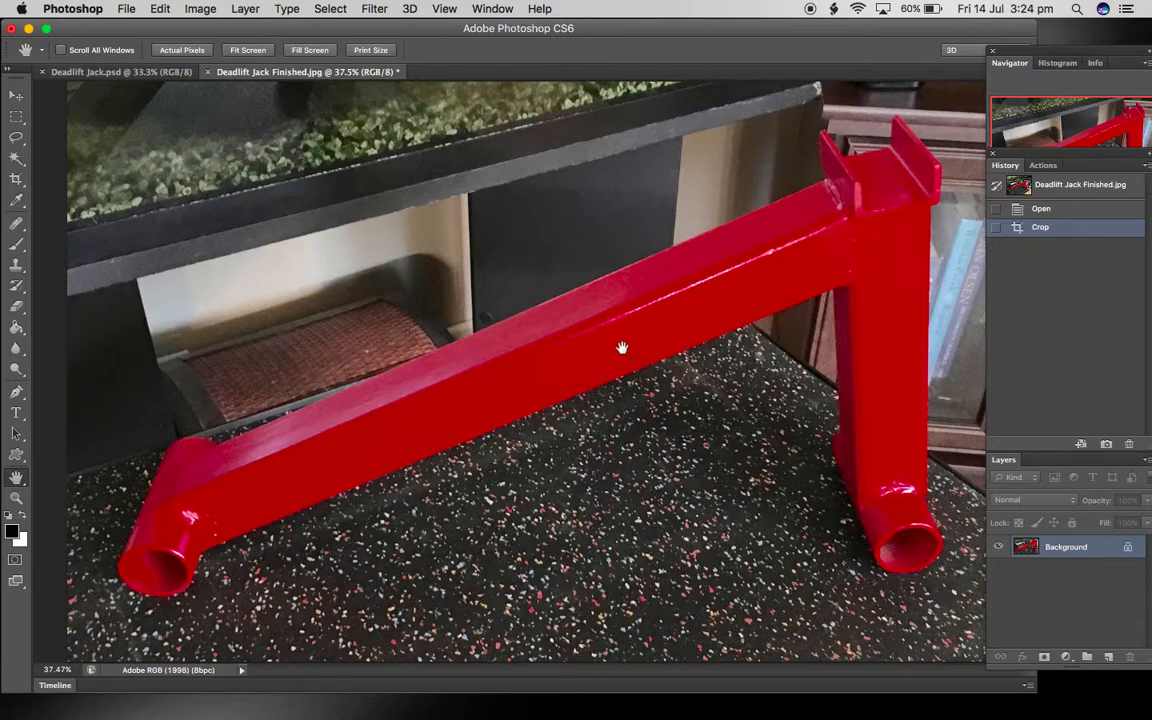
mouse_move(304, 604)
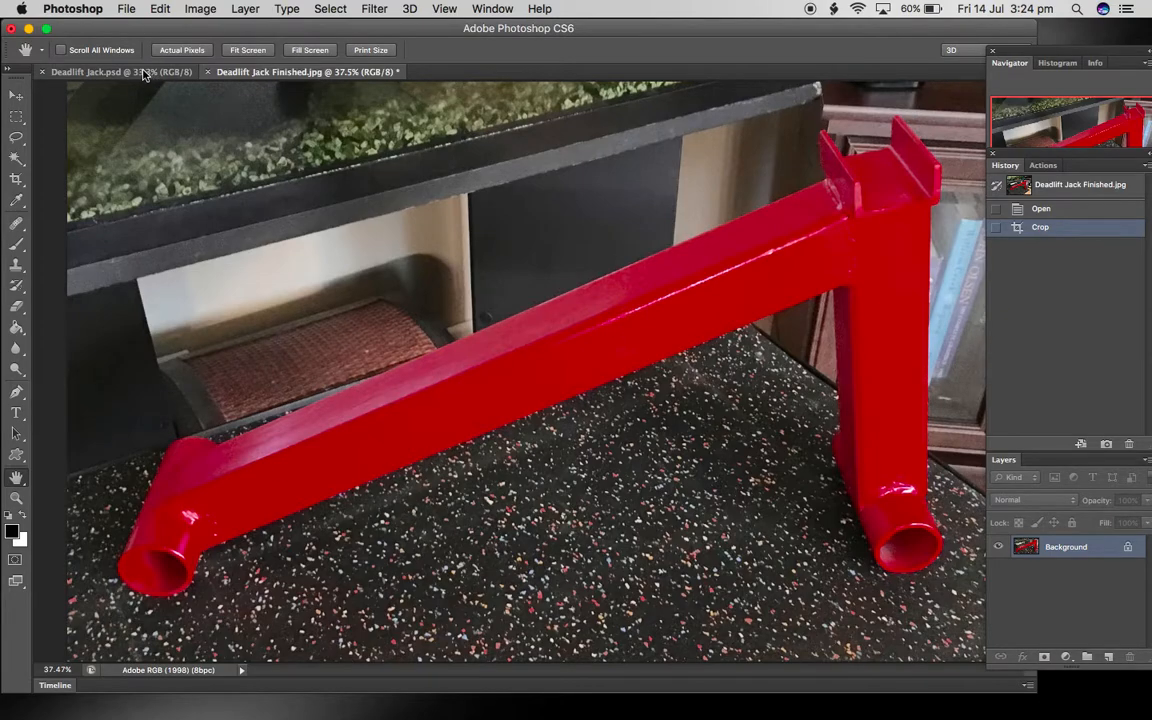
Switch to the Deadlift Jack.psd drawing with its cut list
click(96, 76)
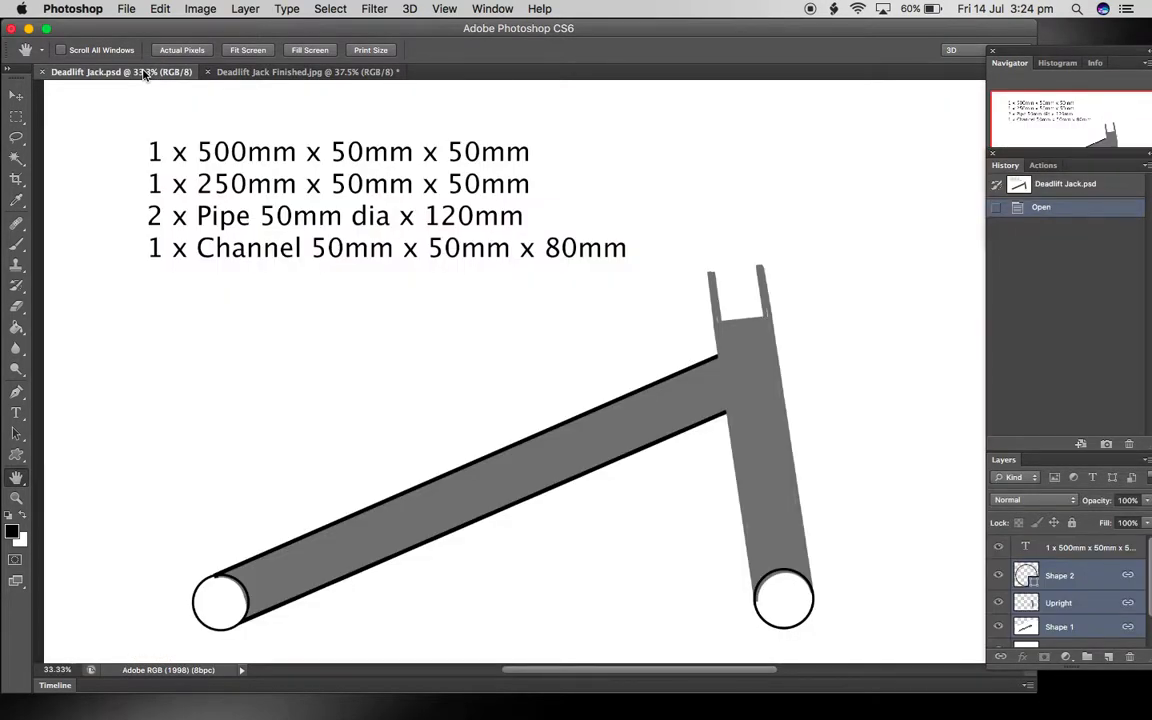
mouse_move(502, 180)
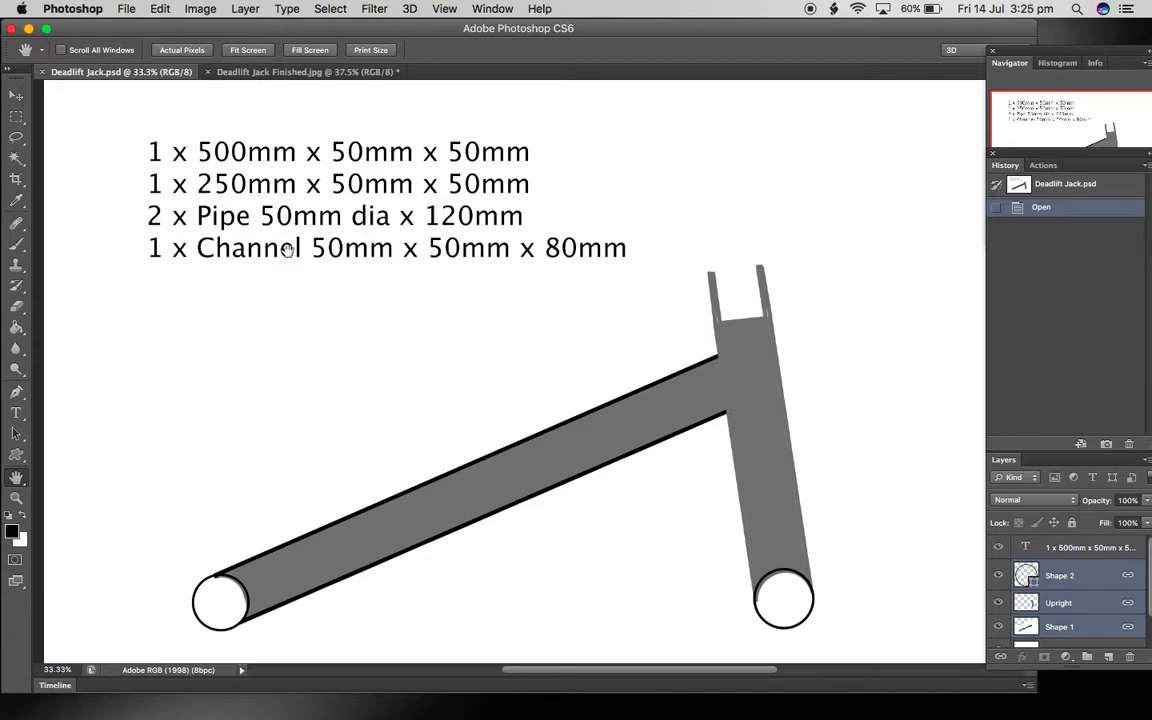
mouse_move(416, 472)
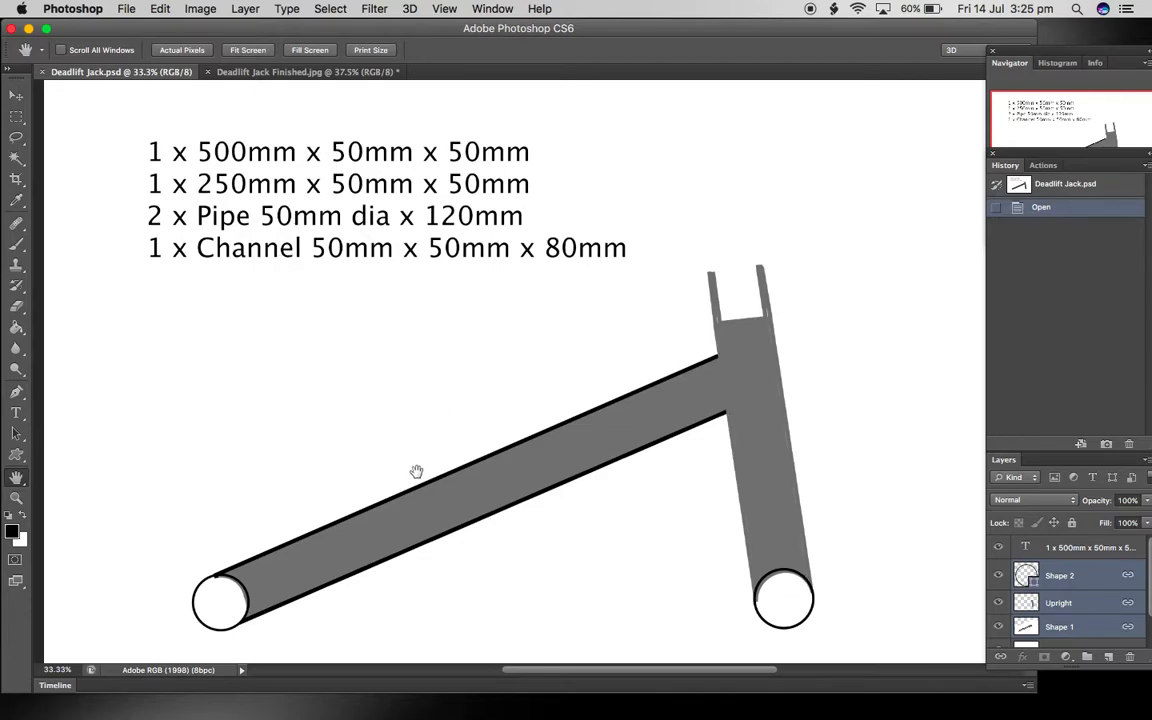
mouse_move(312, 92)
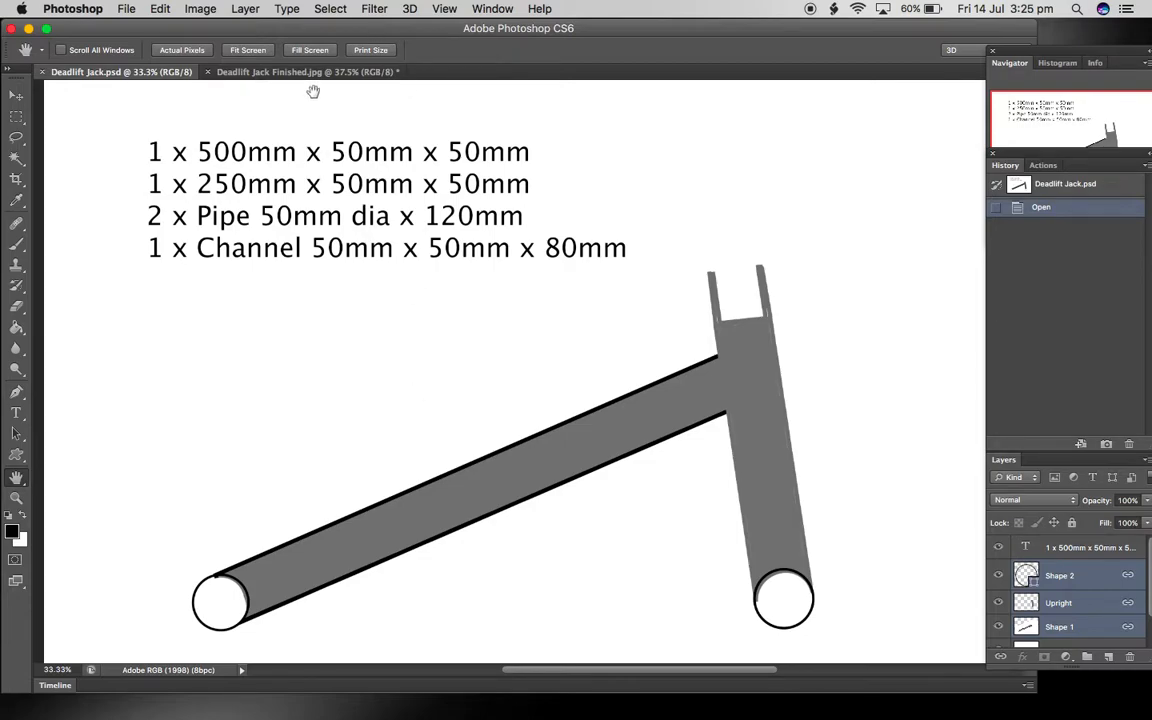
Return to the Deadlift Jack Finished.jpg photo of the red jack
click(302, 72)
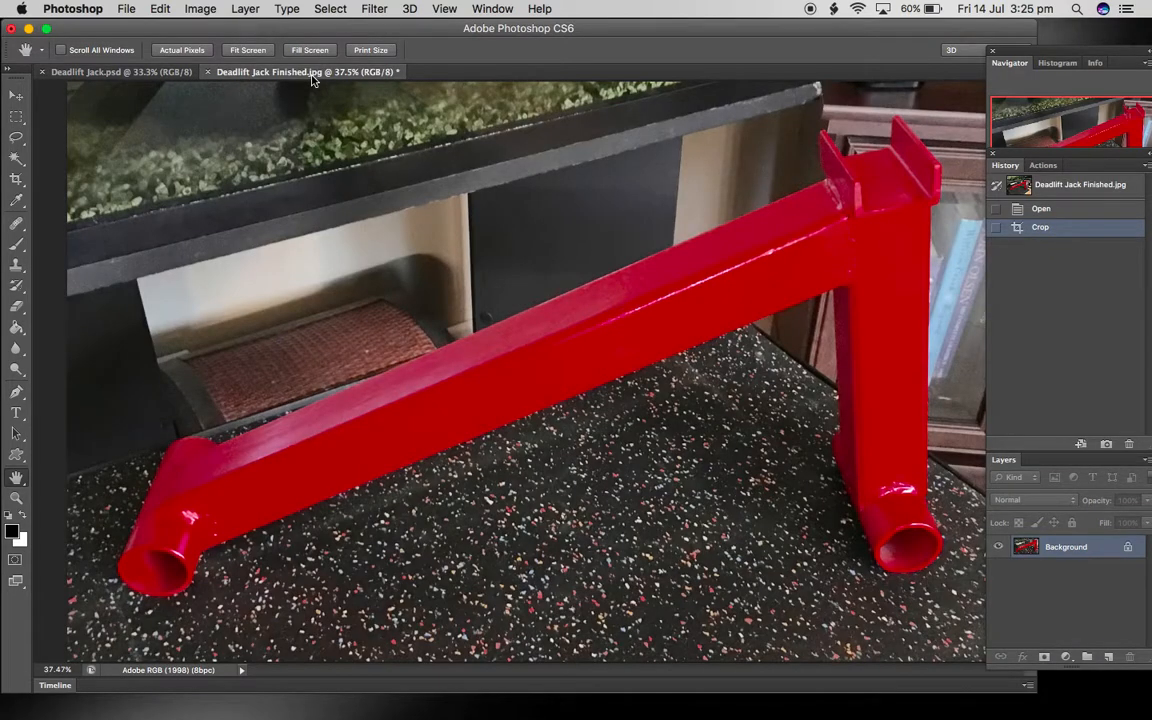